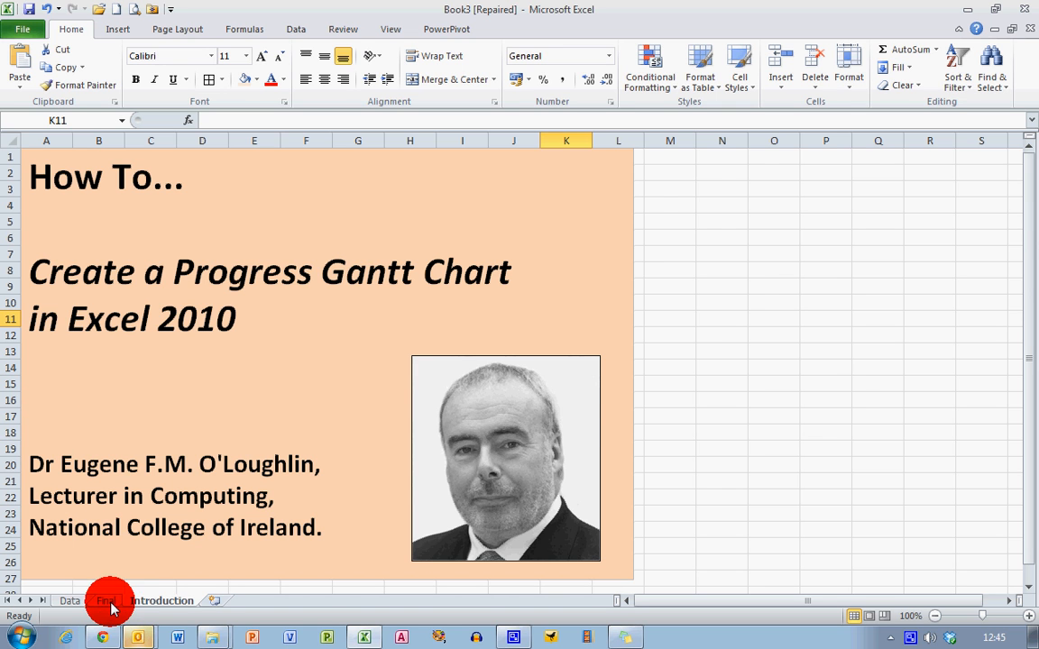
# - Switch to the Final sheet to view the finished e-Learning Project Gantt chart
pyautogui.click(103, 601)
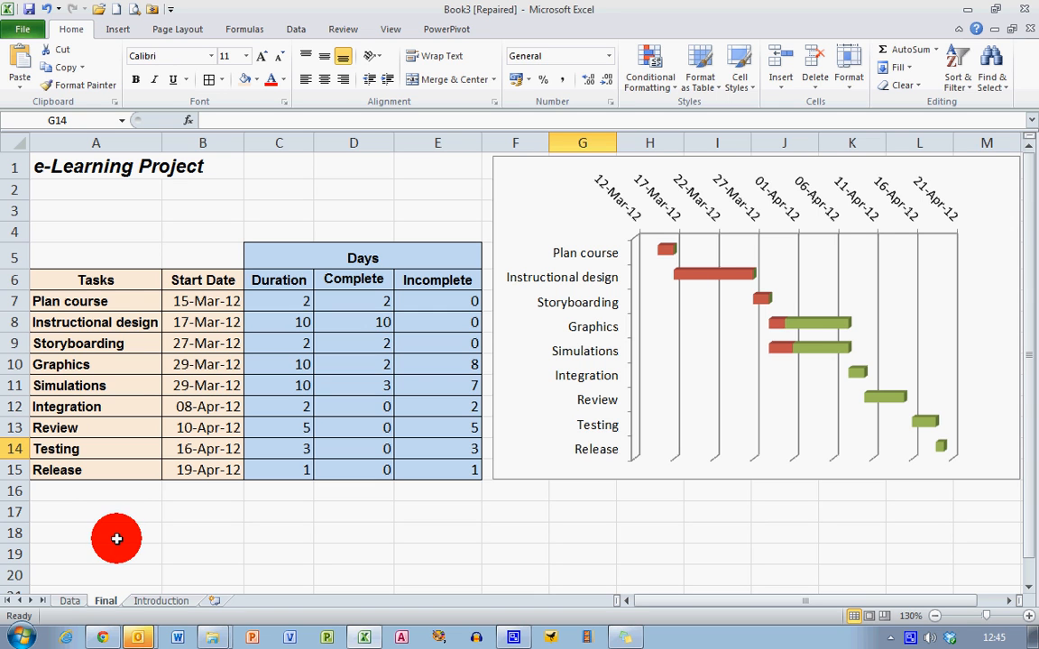
pyautogui.moveTo(88, 454)
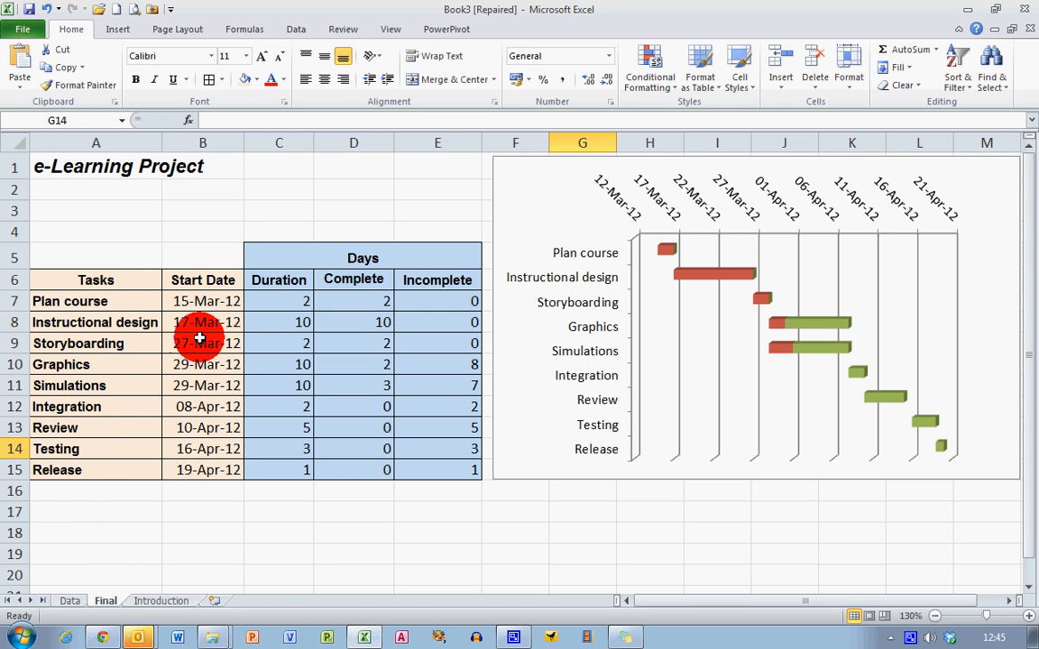
pyautogui.moveTo(269, 480)
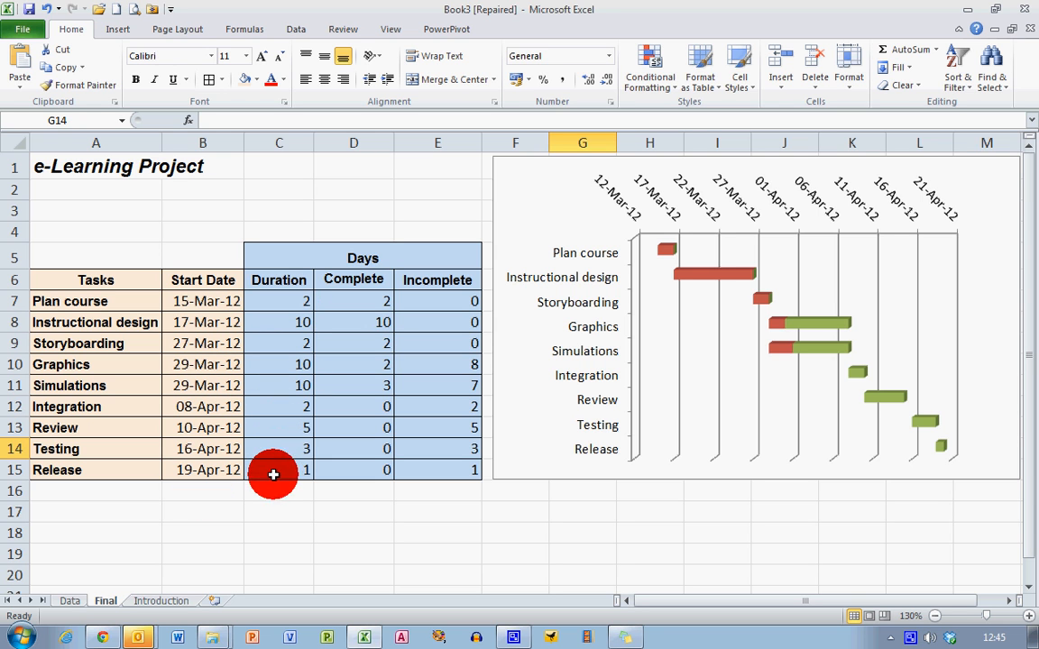
pyautogui.moveTo(352, 301)
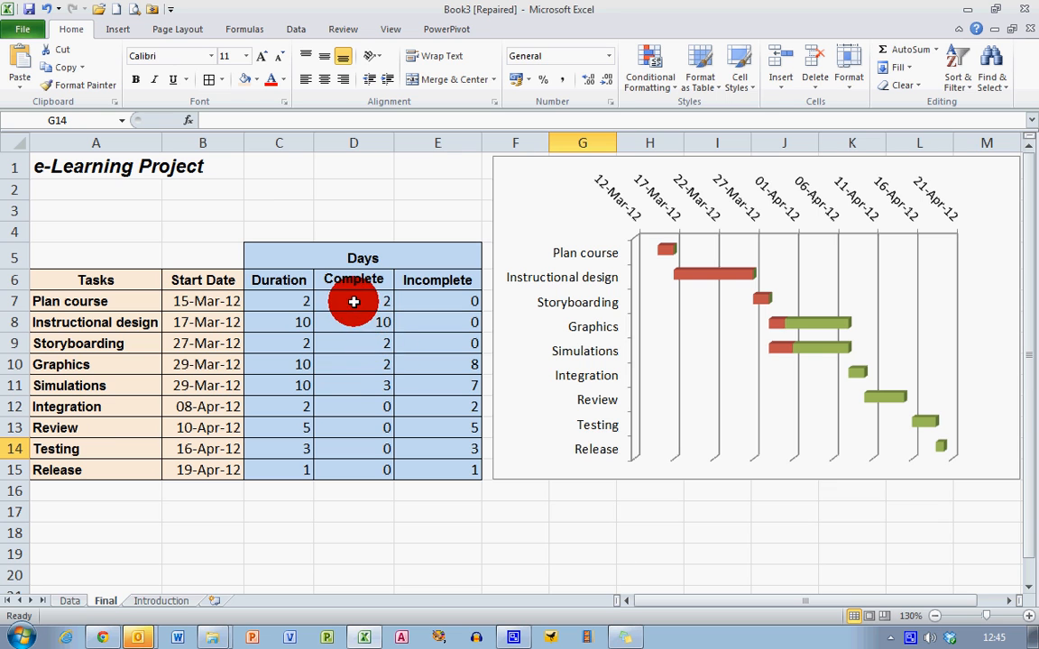
pyautogui.moveTo(343, 371)
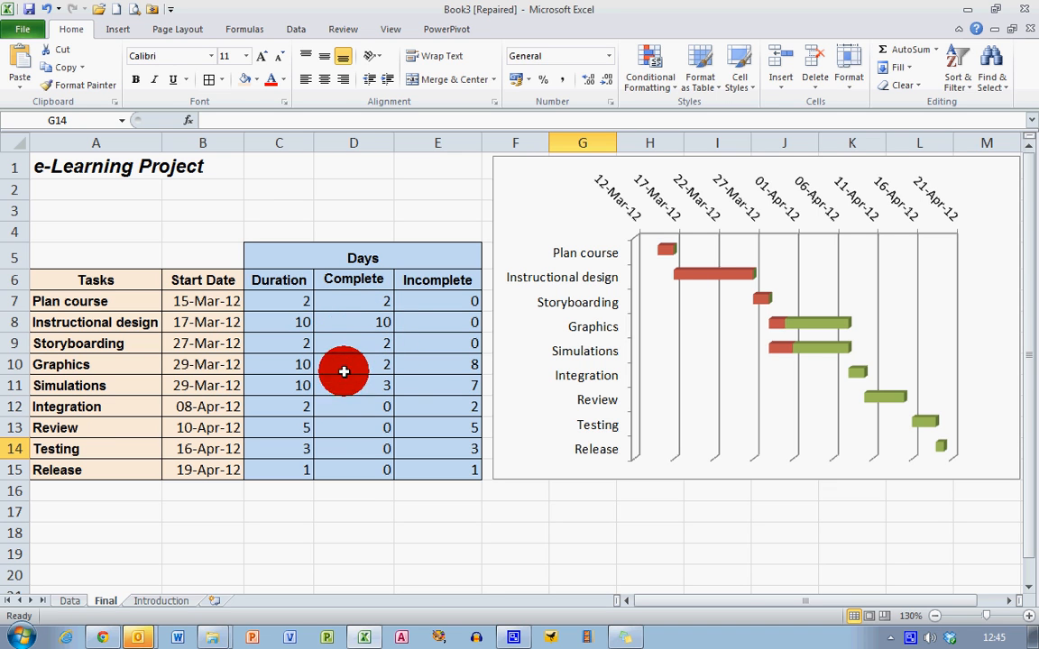
pyautogui.moveTo(356, 311)
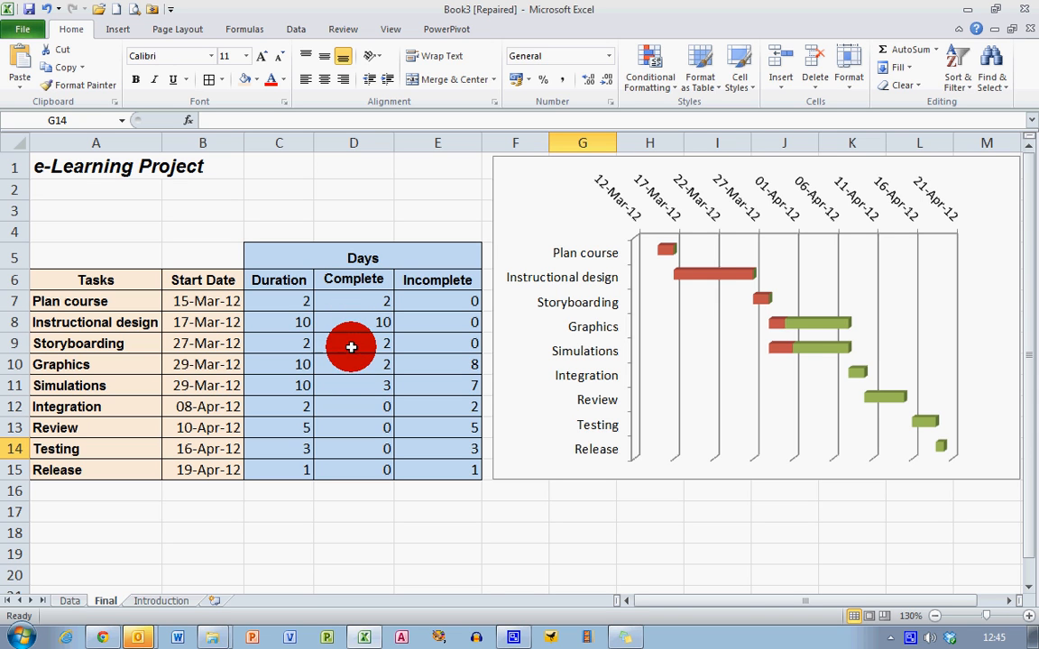
pyautogui.moveTo(352, 332)
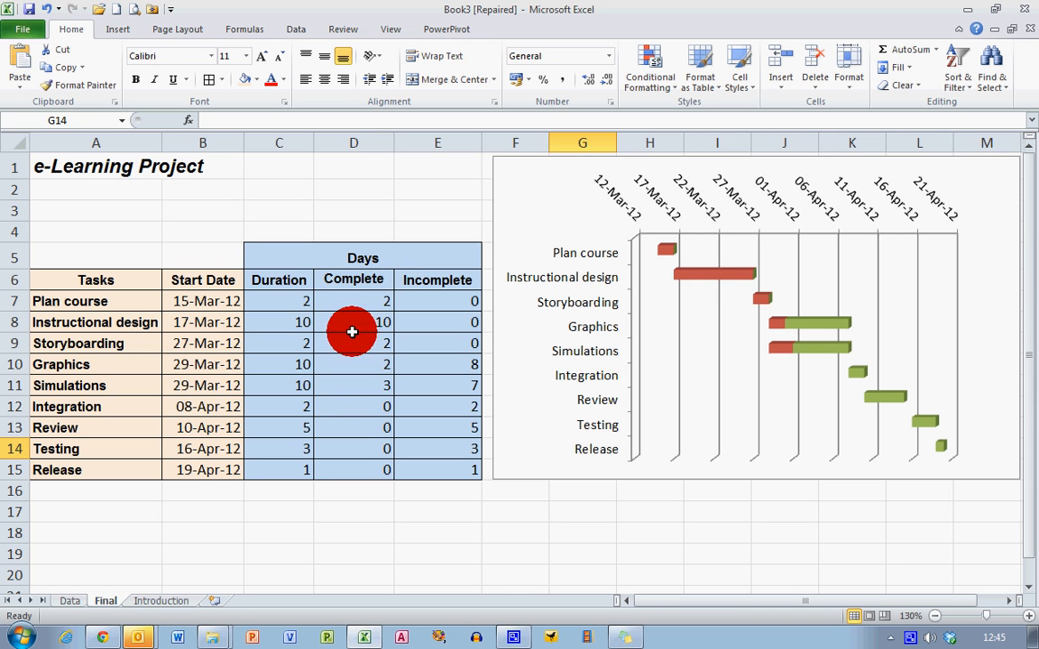
pyautogui.moveTo(340, 334)
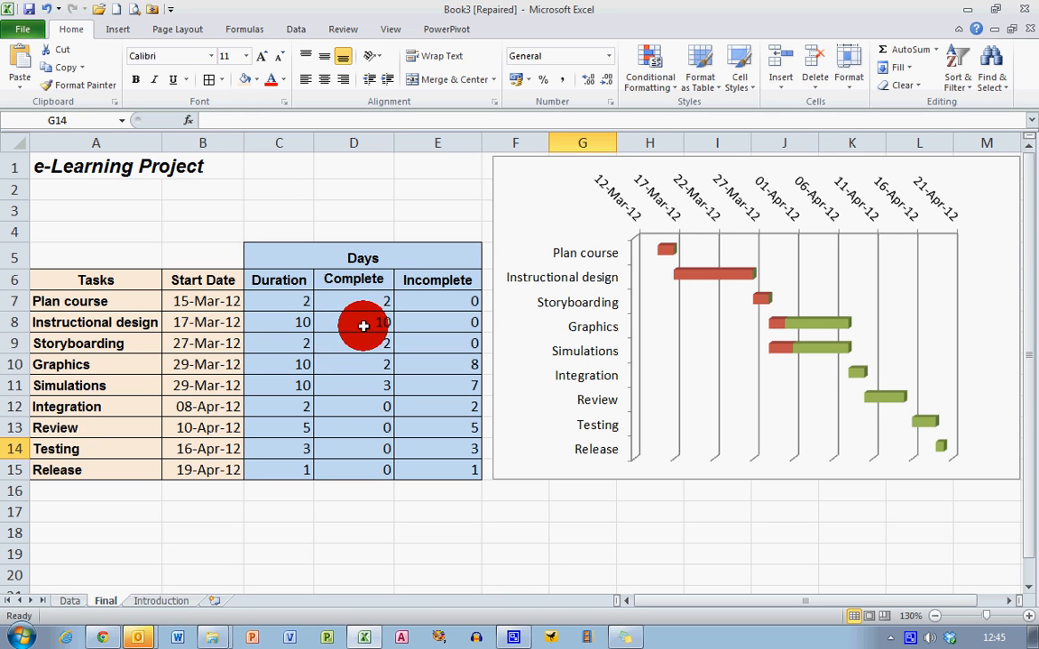
pyautogui.moveTo(366, 326)
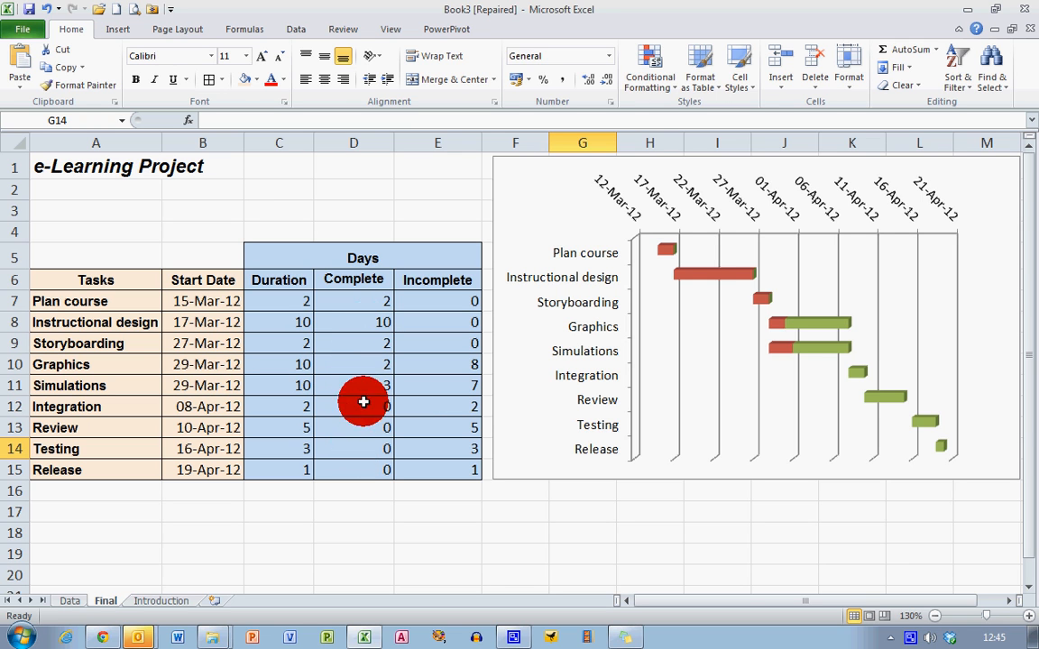
pyautogui.moveTo(353, 370)
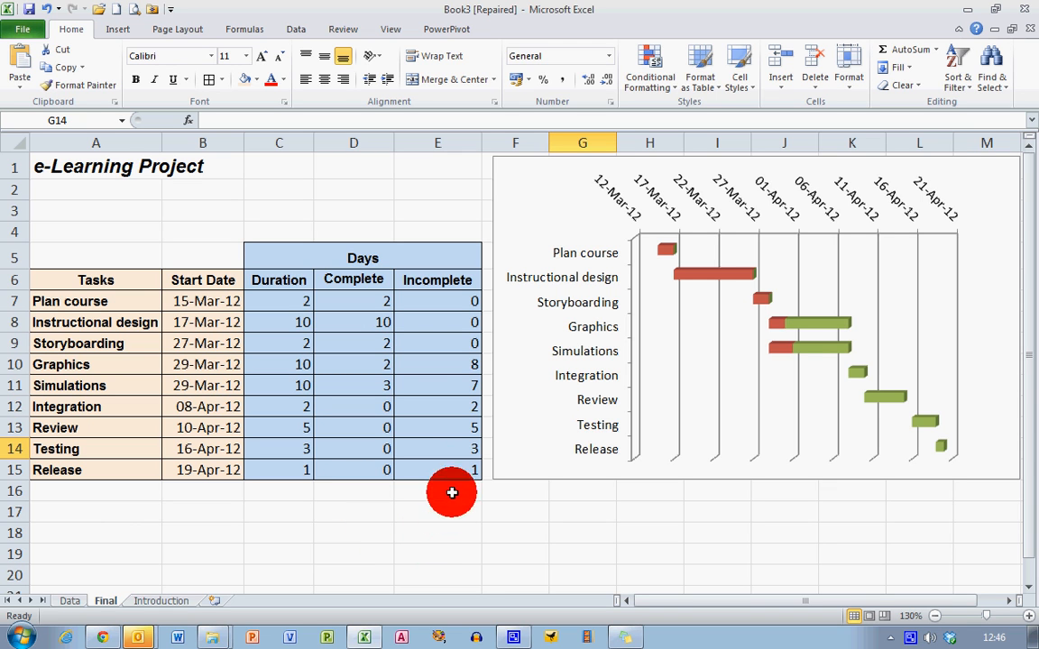
pyautogui.moveTo(453, 477)
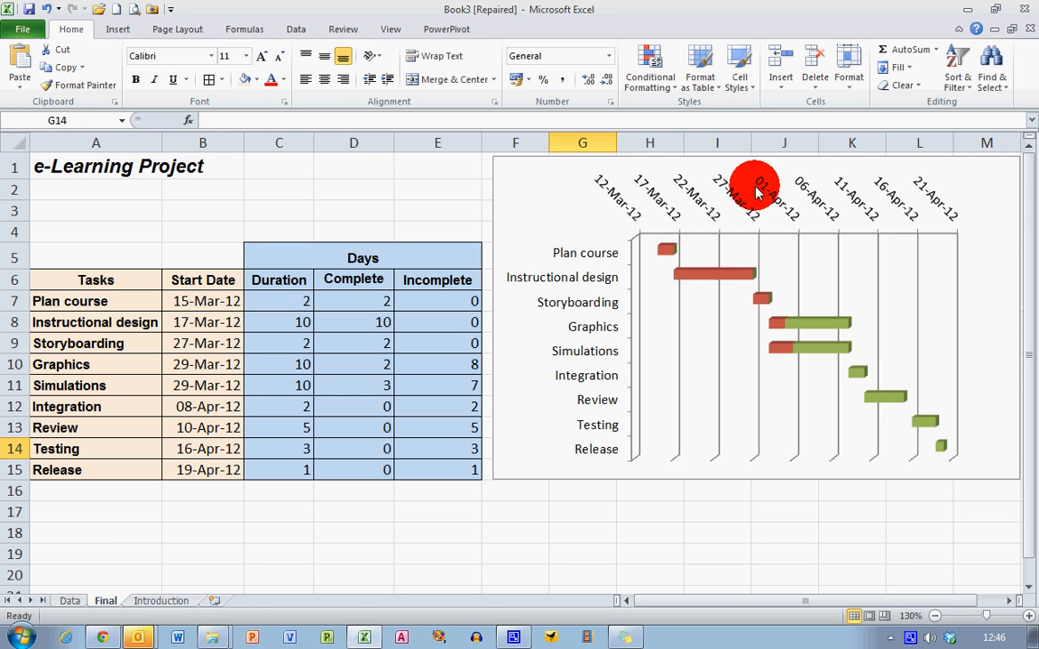
pyautogui.moveTo(731, 295)
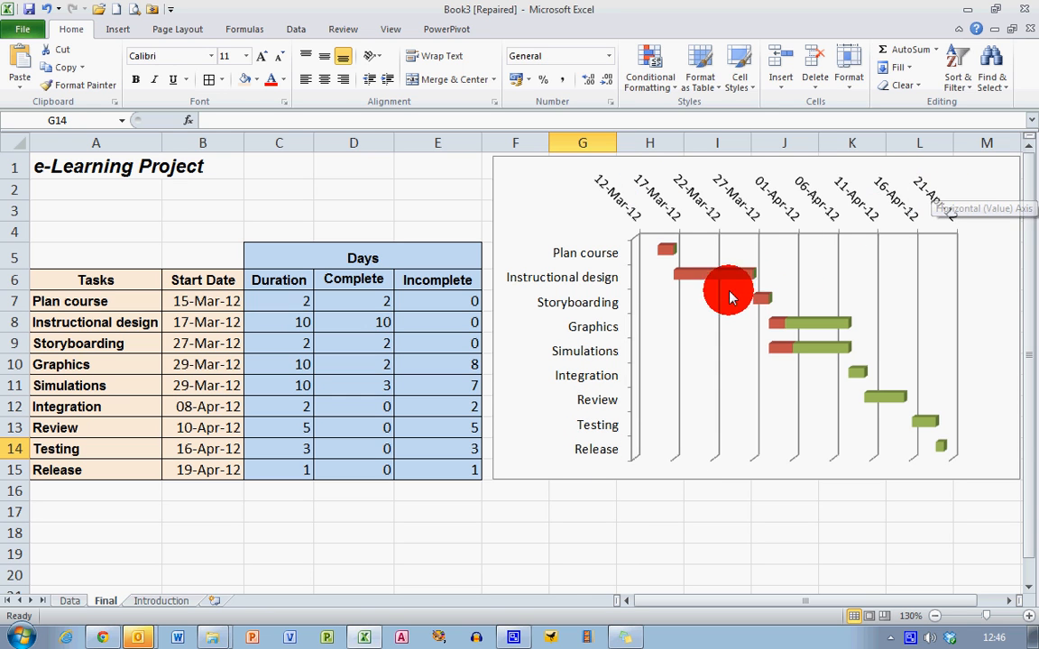
pyautogui.moveTo(828, 410)
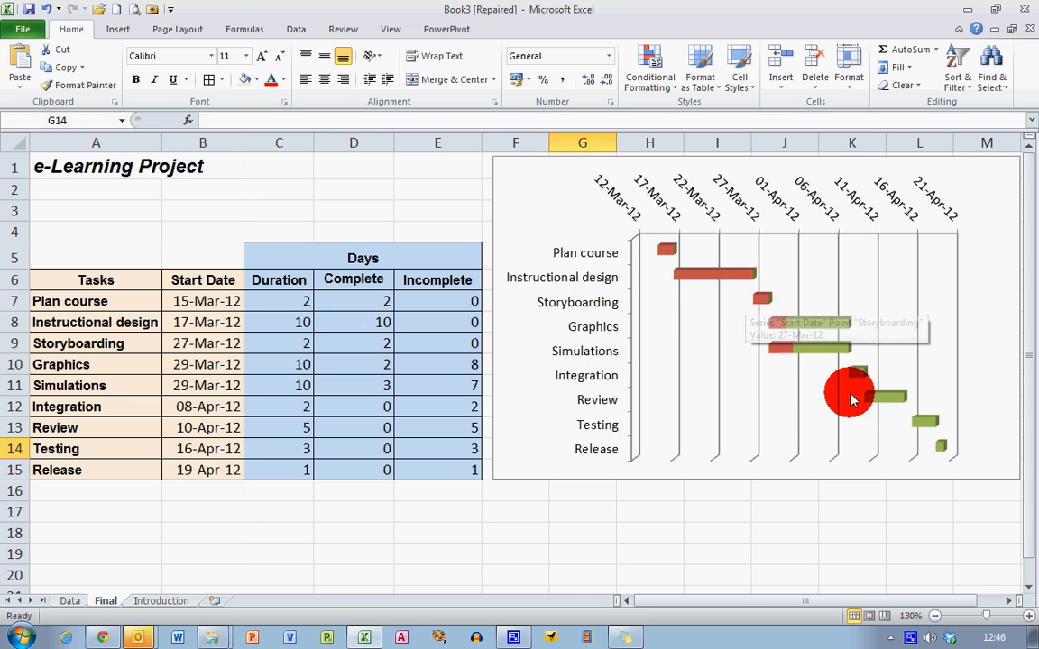
pyautogui.moveTo(932, 467)
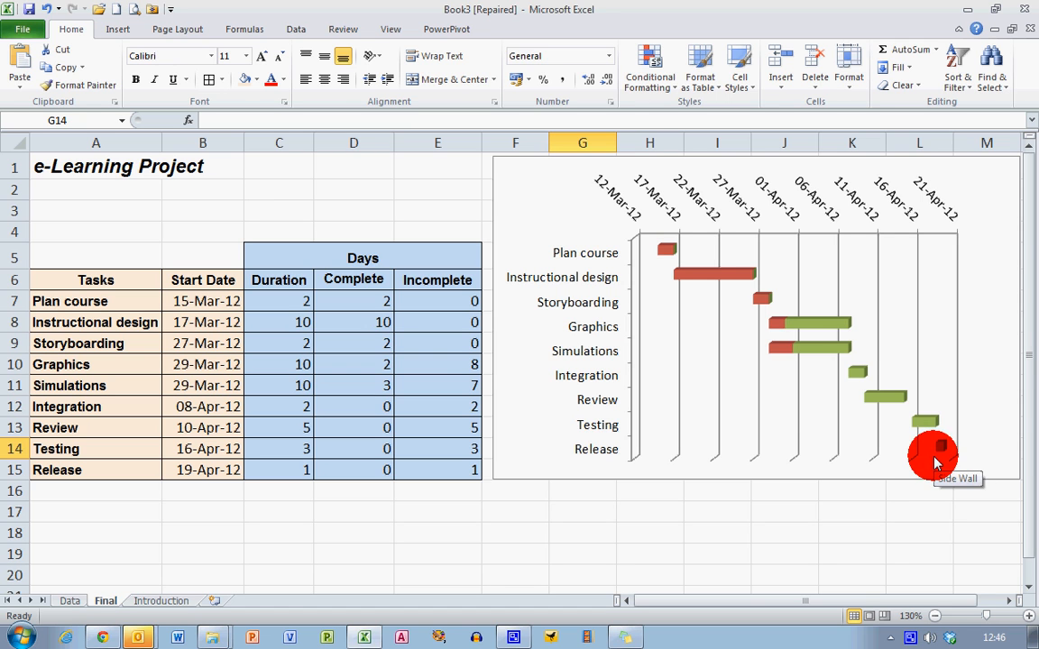
pyautogui.moveTo(871, 325)
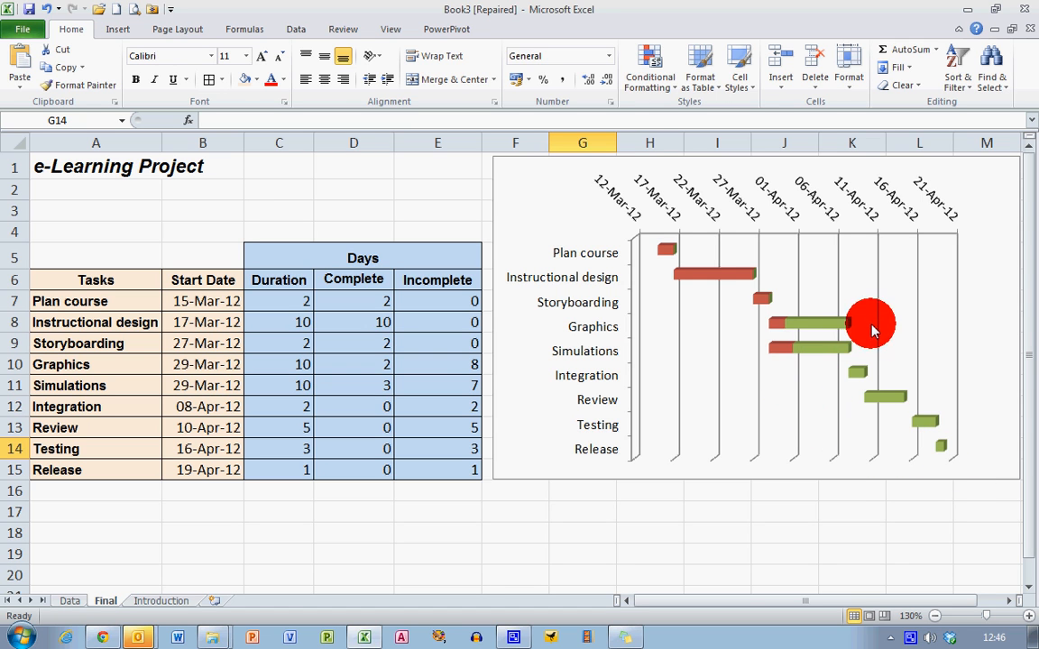
pyautogui.moveTo(875, 325)
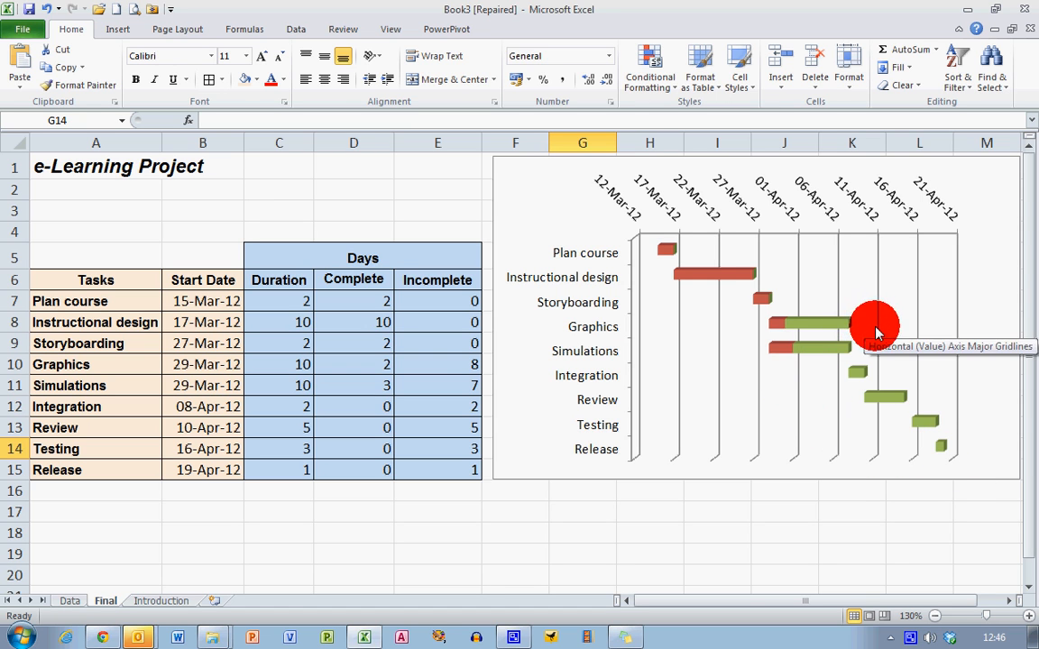
pyautogui.moveTo(891, 328)
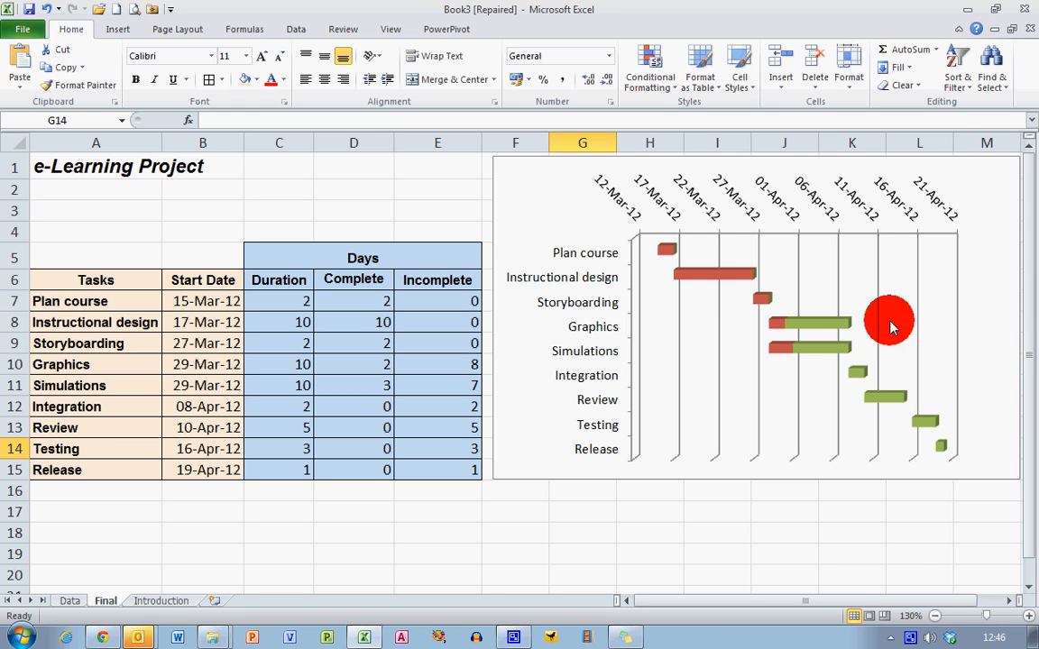
pyautogui.moveTo(891, 327)
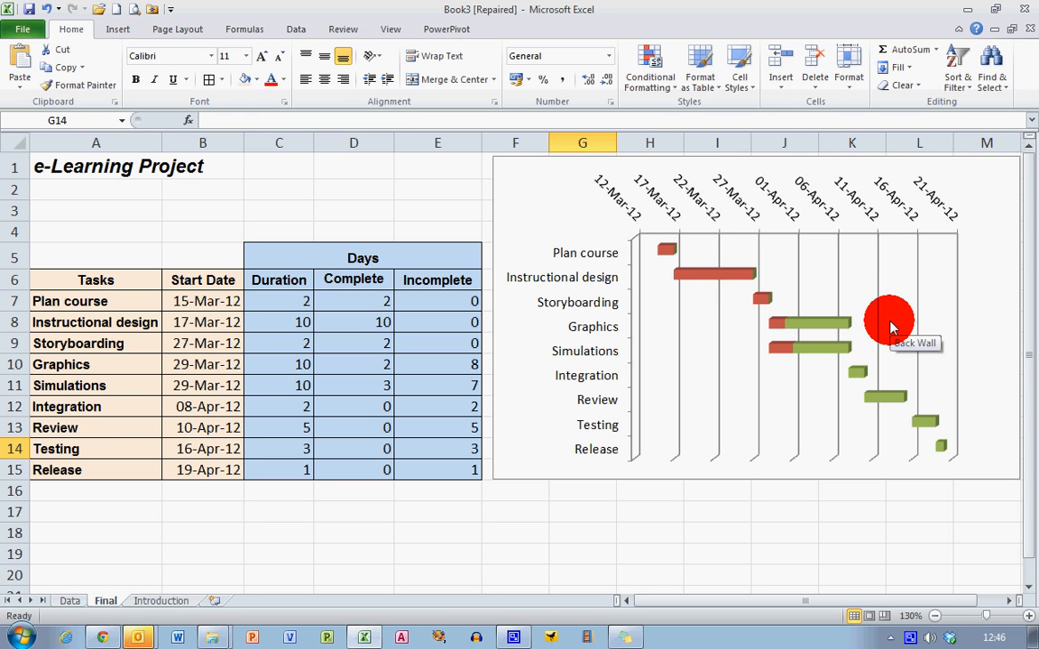
pyautogui.moveTo(984, 317)
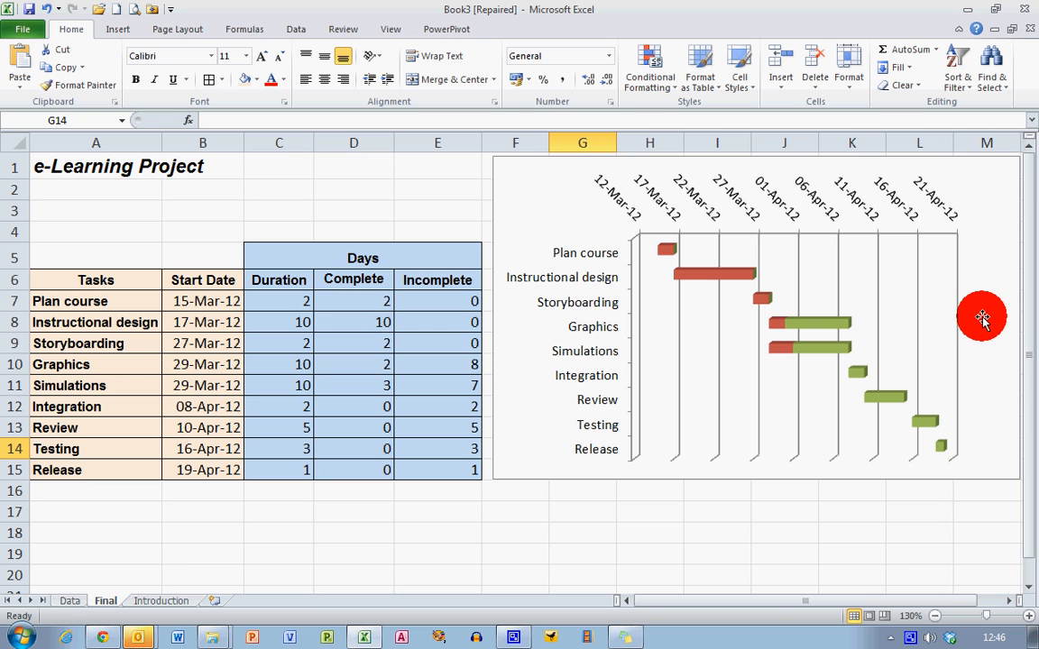
pyautogui.moveTo(983, 317)
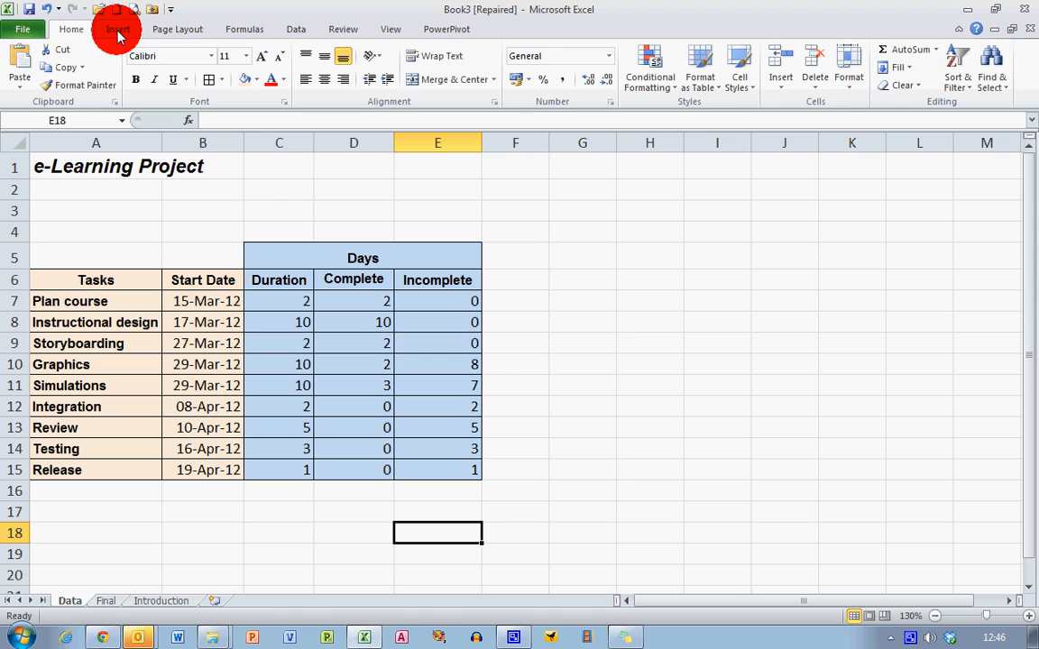
# - Insert a 3-D stacked bar chart and place it to the right of the task table
pyautogui.click(120, 29)
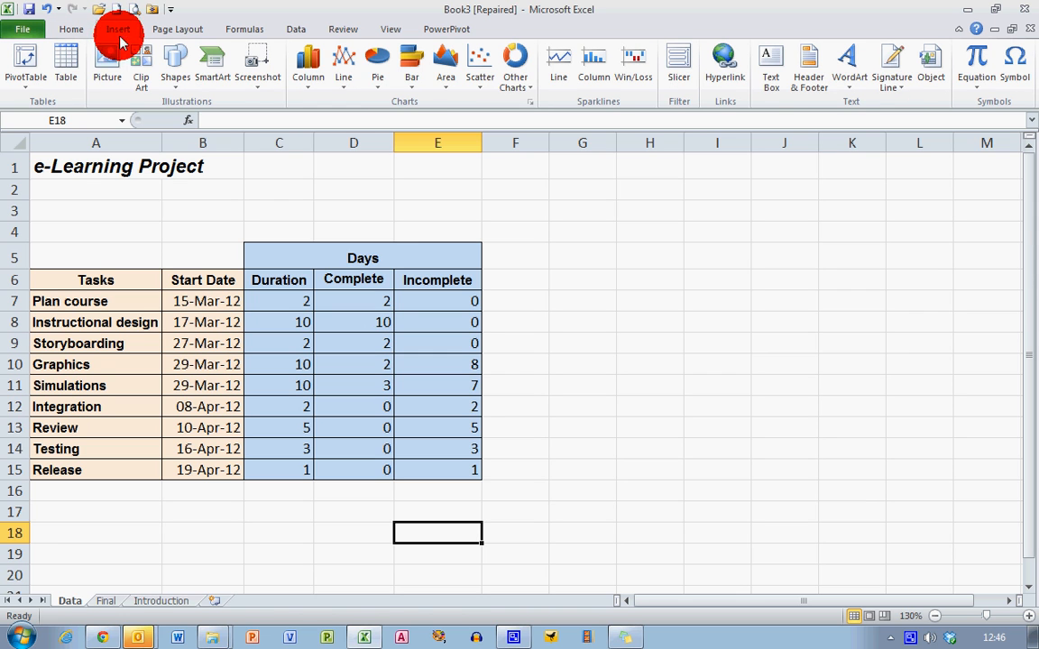
pyautogui.click(410, 63)
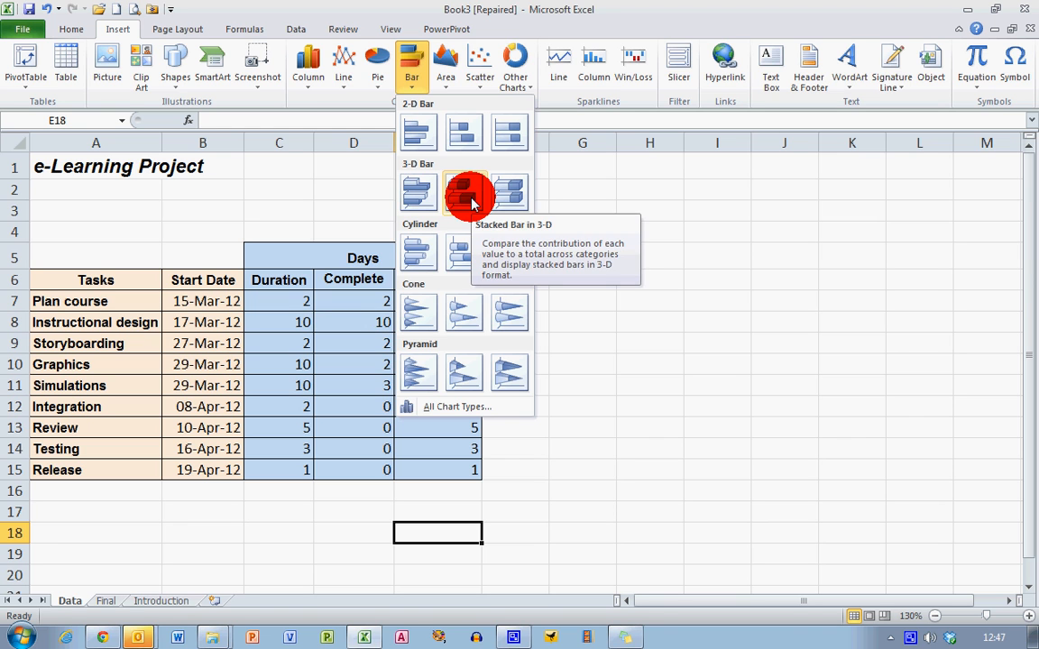
pyautogui.click(462, 193)
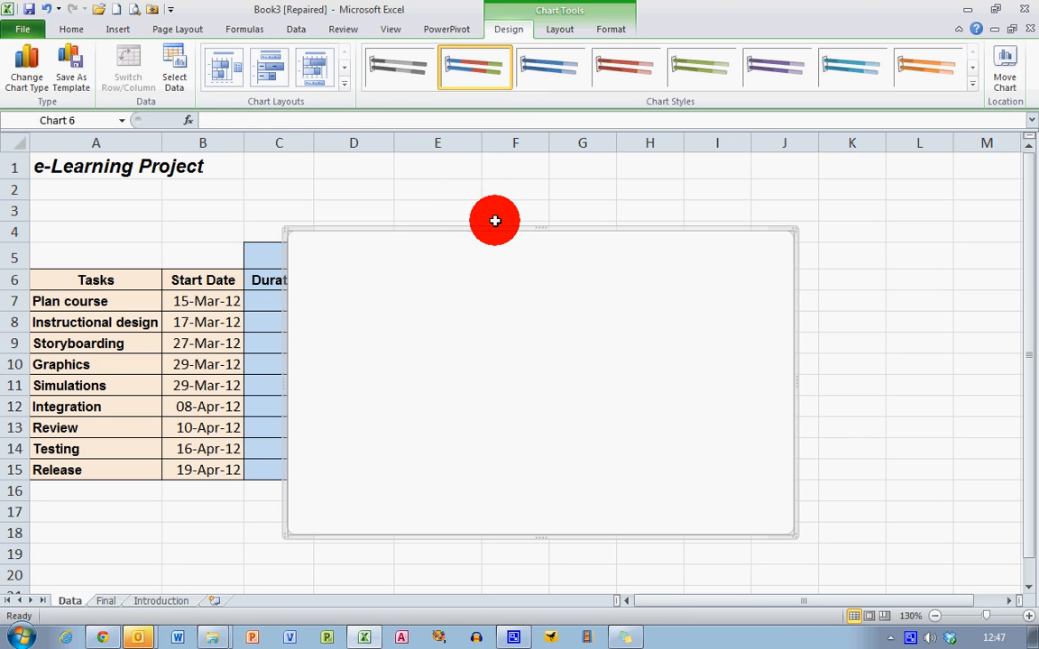
pyautogui.moveTo(494, 221); pyautogui.dragTo(731, 160)
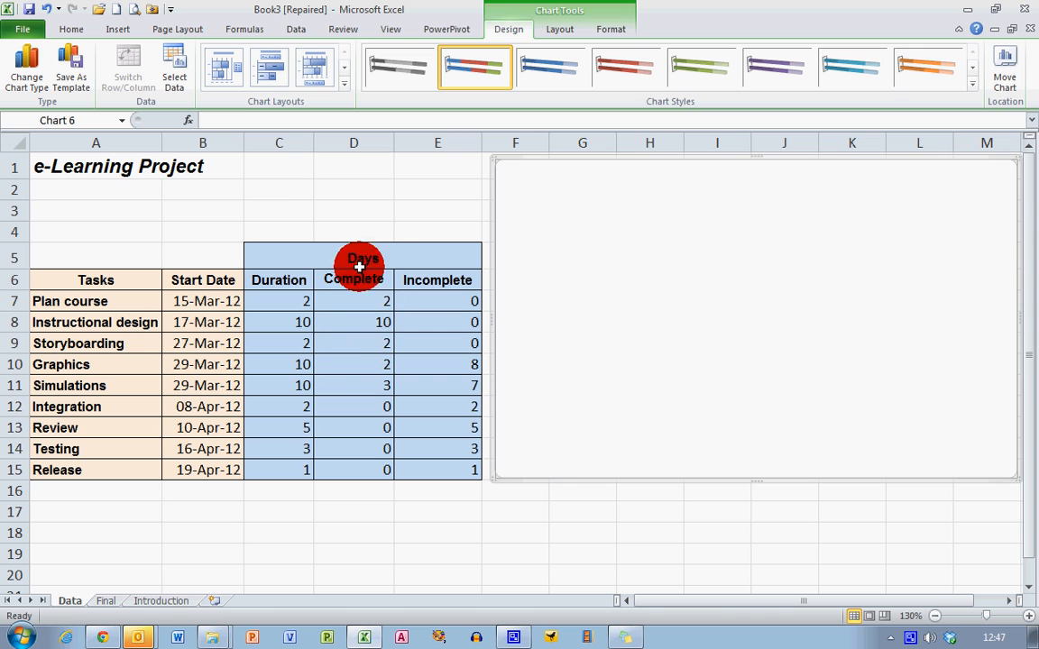
pyautogui.moveTo(255, 188)
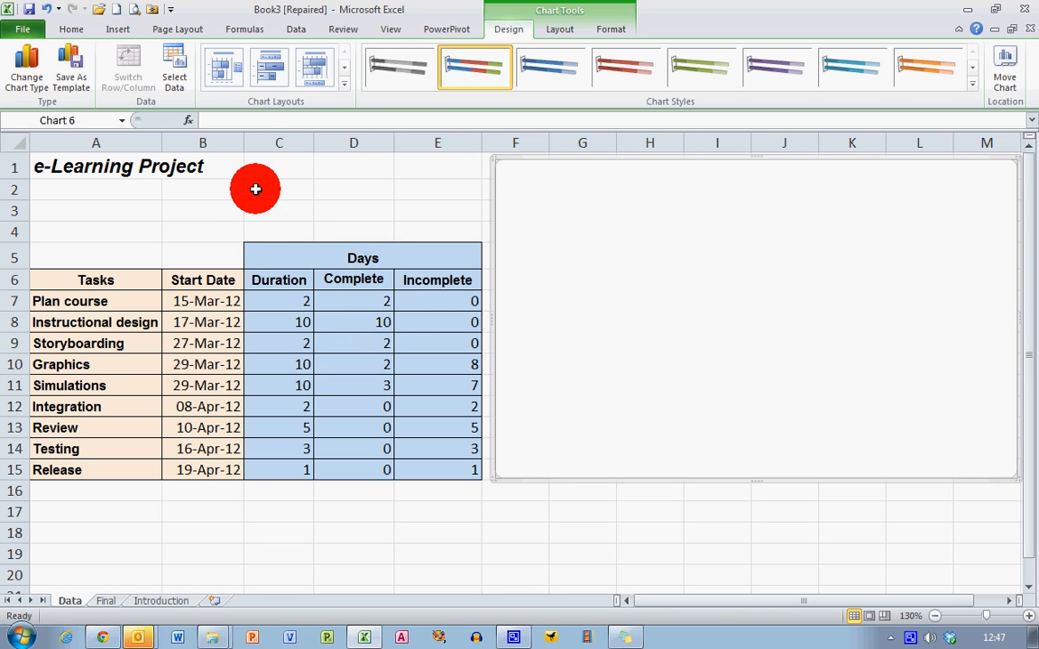
pyautogui.moveTo(255, 155)
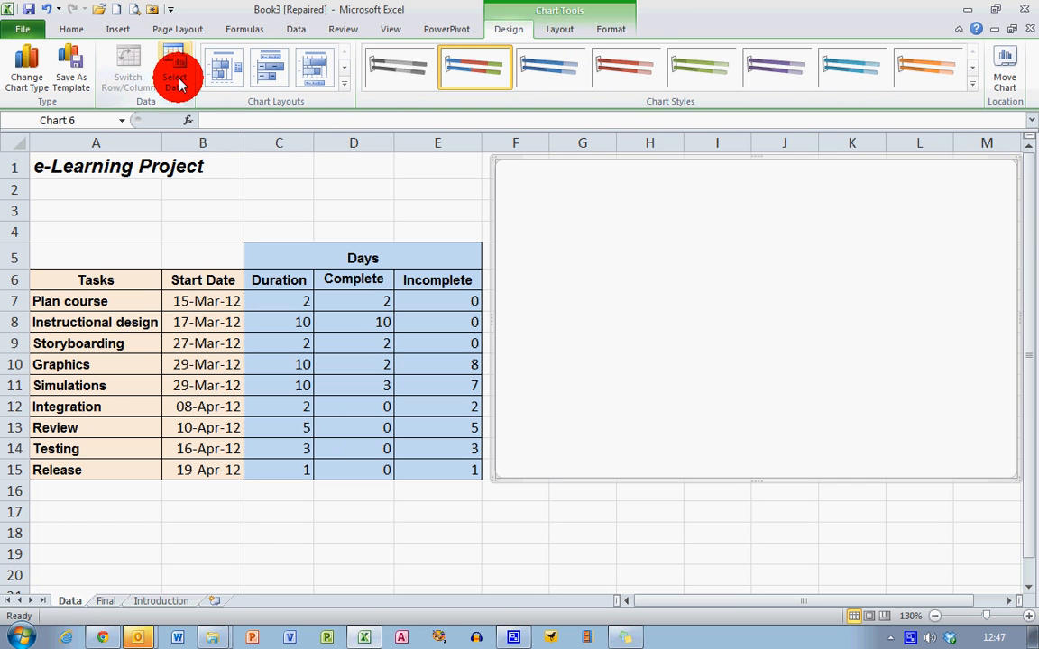
pyautogui.moveTo(176, 72)
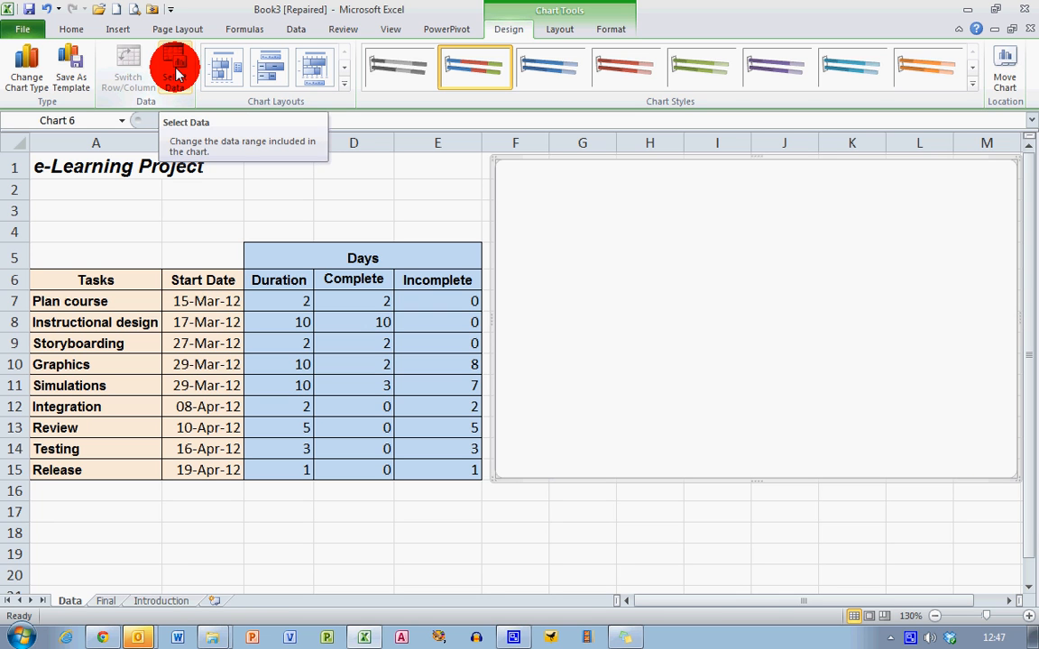
# - Open Select Data Source for the empty chart and move the dialog aside
pyautogui.click(163, 68)
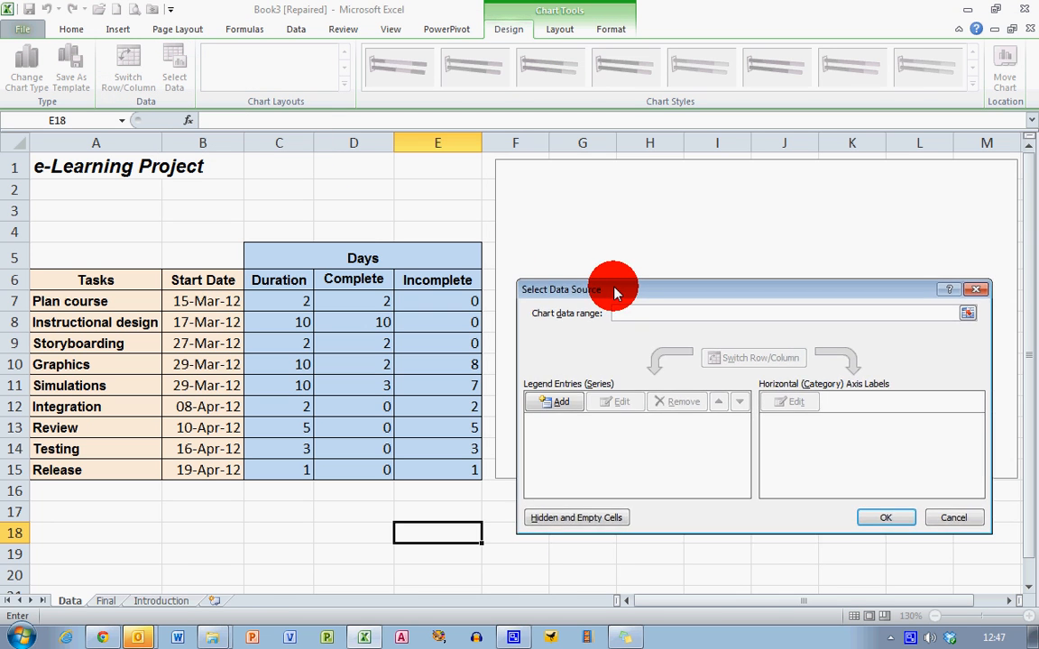
pyautogui.moveTo(614, 288); pyautogui.dragTo(609, 223)
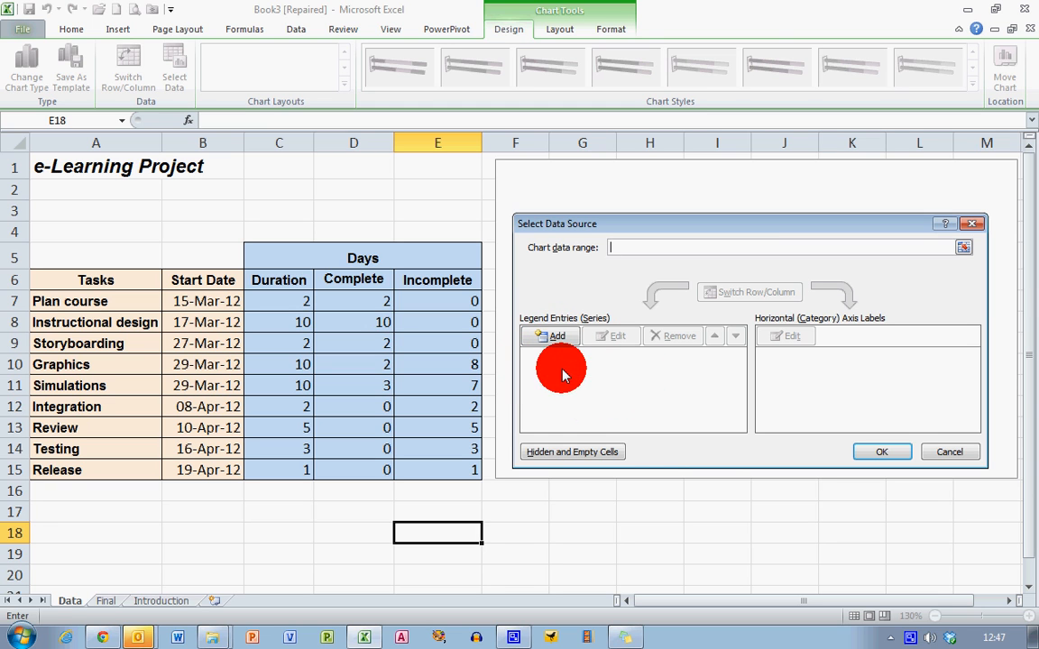
pyautogui.moveTo(580, 394)
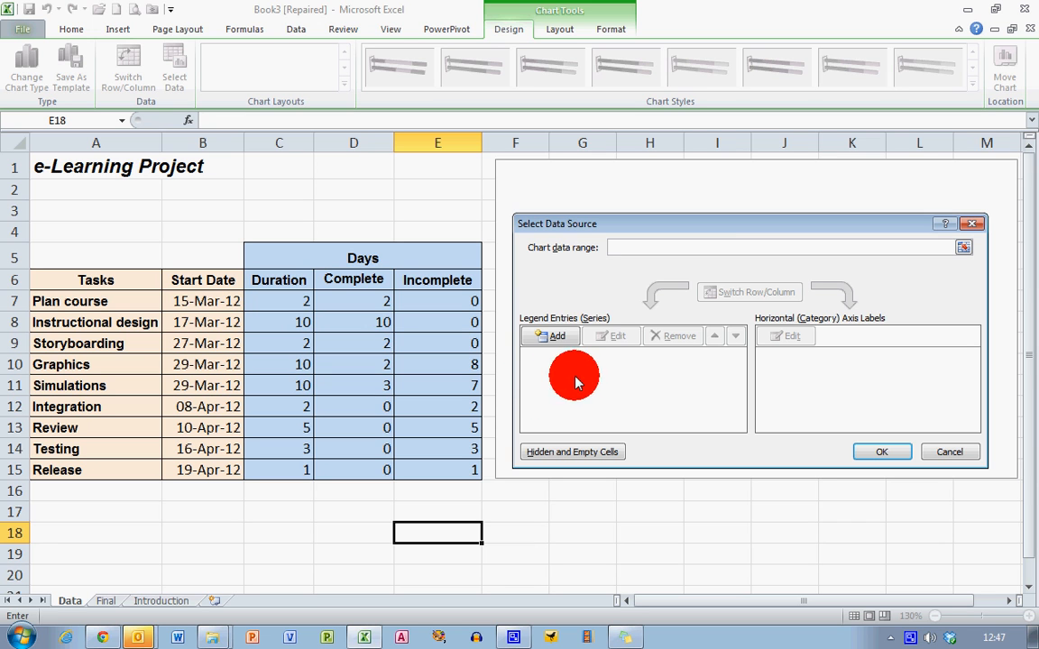
pyautogui.moveTo(562, 391)
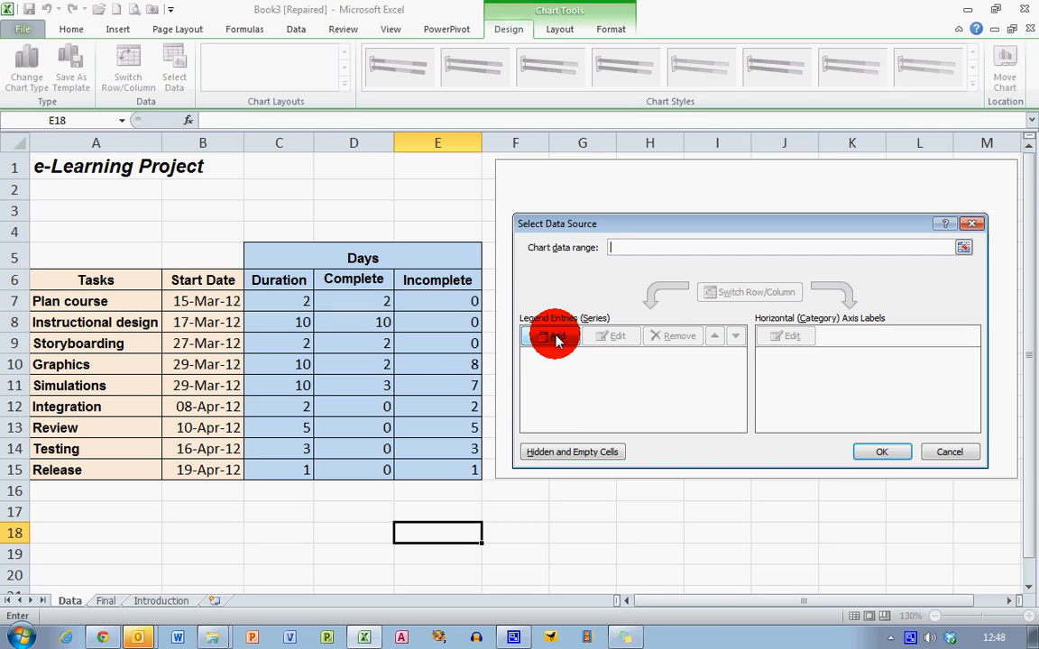
# - Add a 'Start Date' series named from B6 with values B7:B15
pyautogui.click(551, 336)
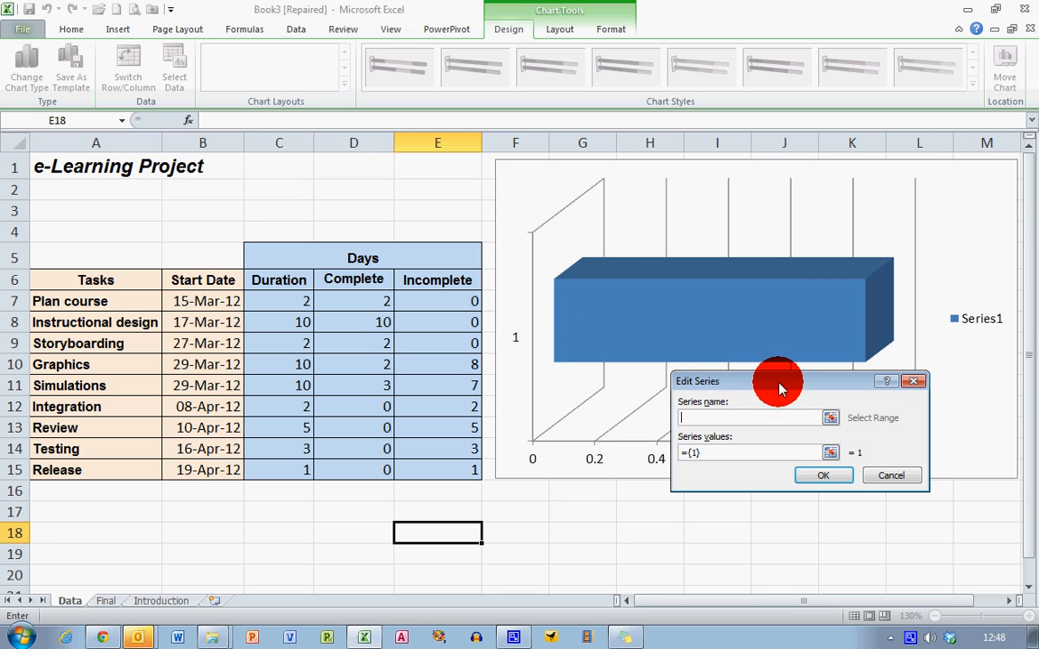
pyautogui.moveTo(777, 381); pyautogui.dragTo(660, 393)
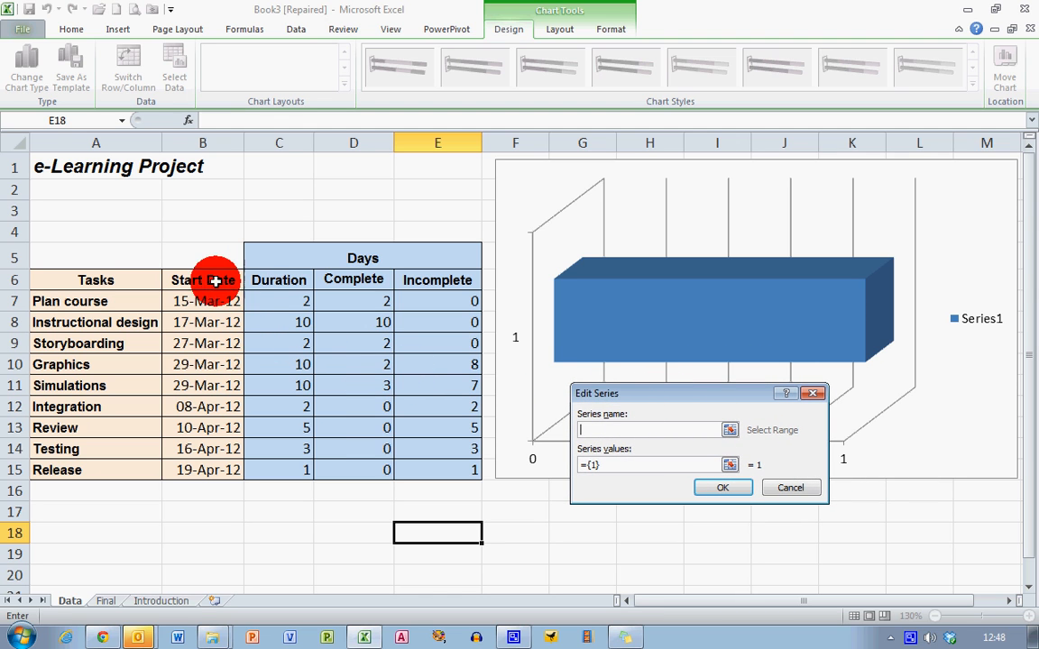
pyautogui.click(202, 280)
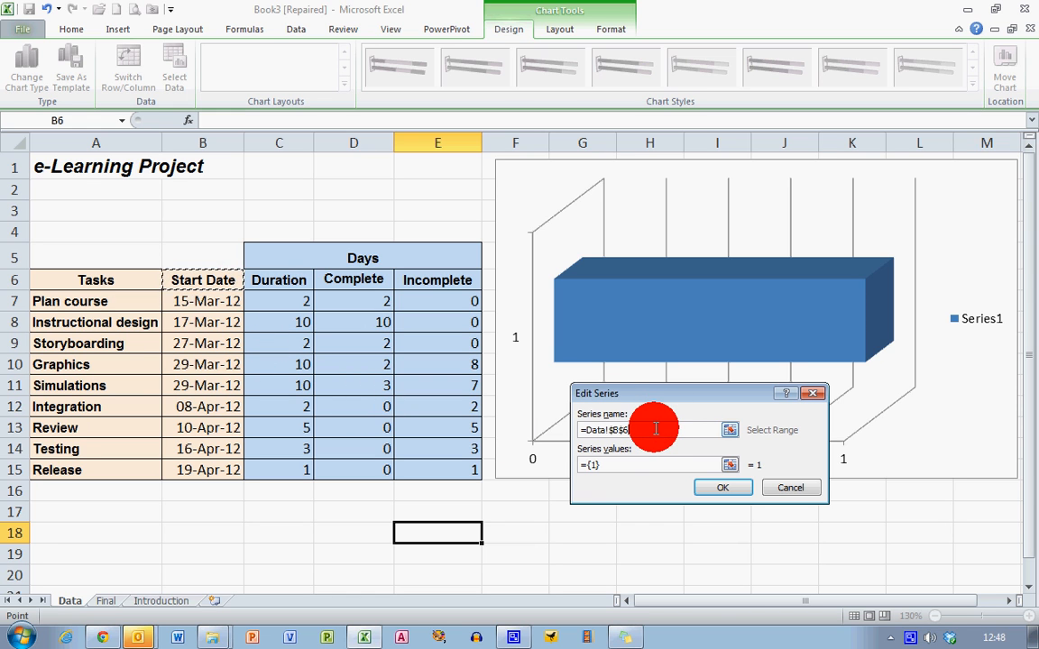
pyautogui.moveTo(652, 444)
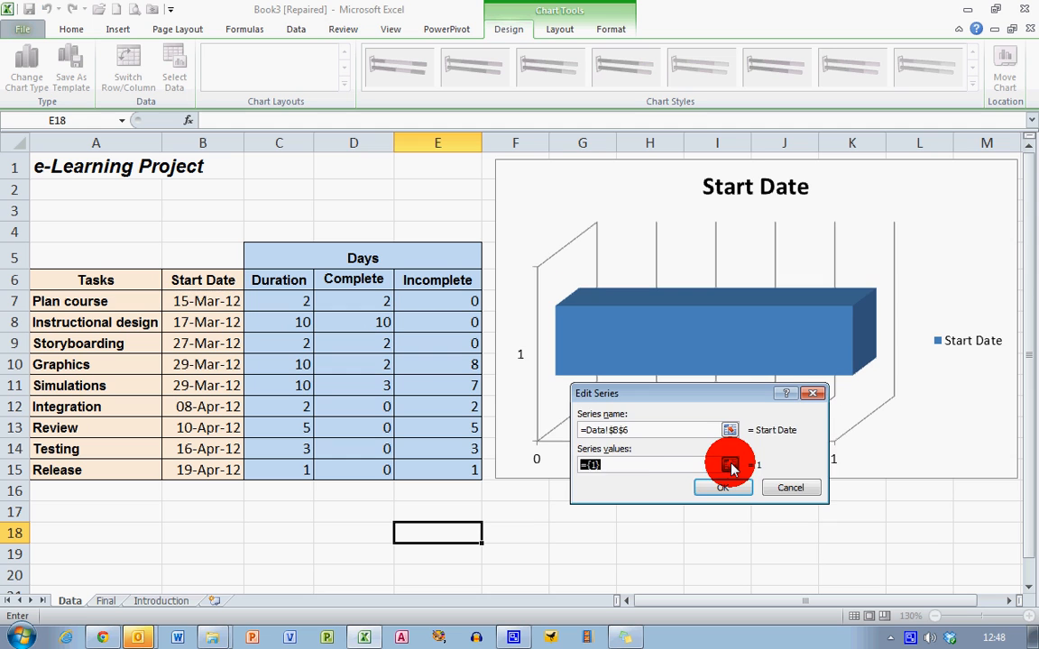
pyautogui.click(202, 302)
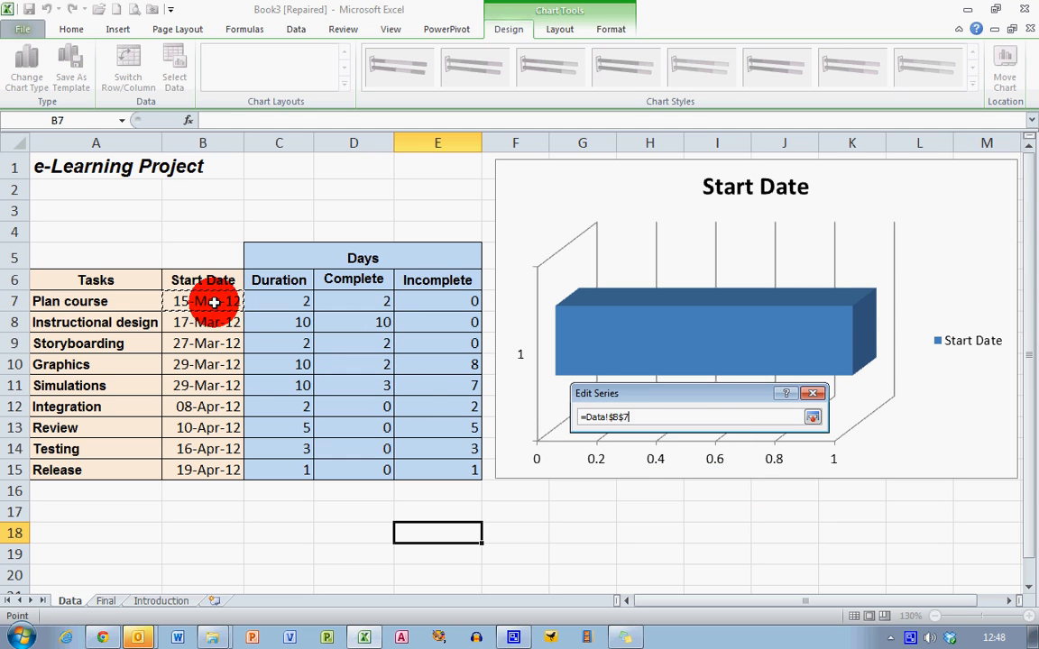
pyautogui.moveTo(214, 300); pyautogui.dragTo(213, 469)
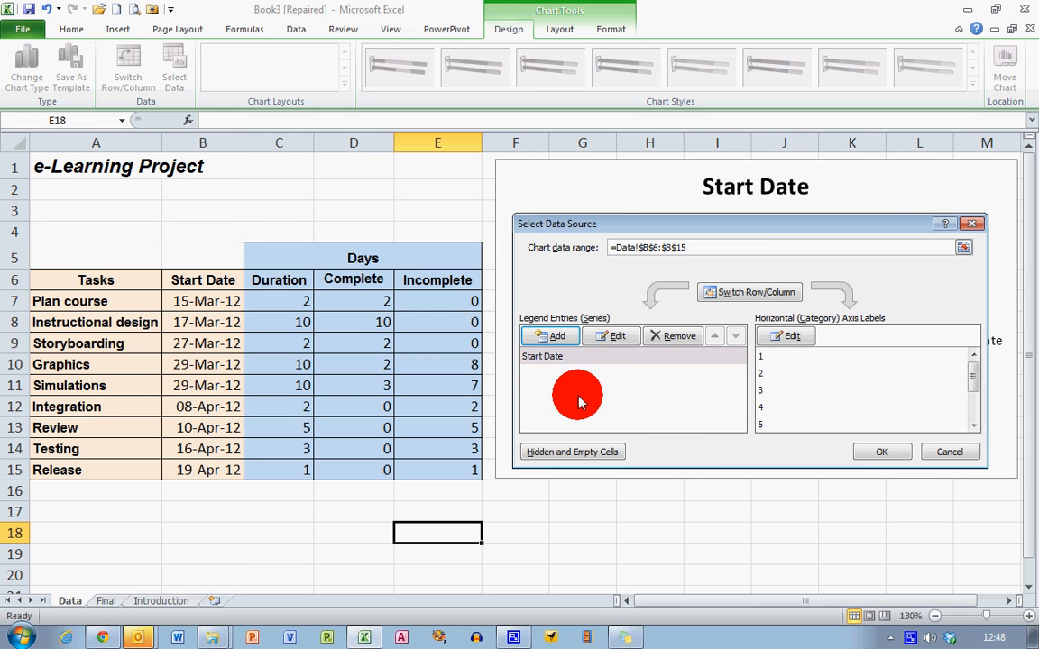
pyautogui.moveTo(564, 391)
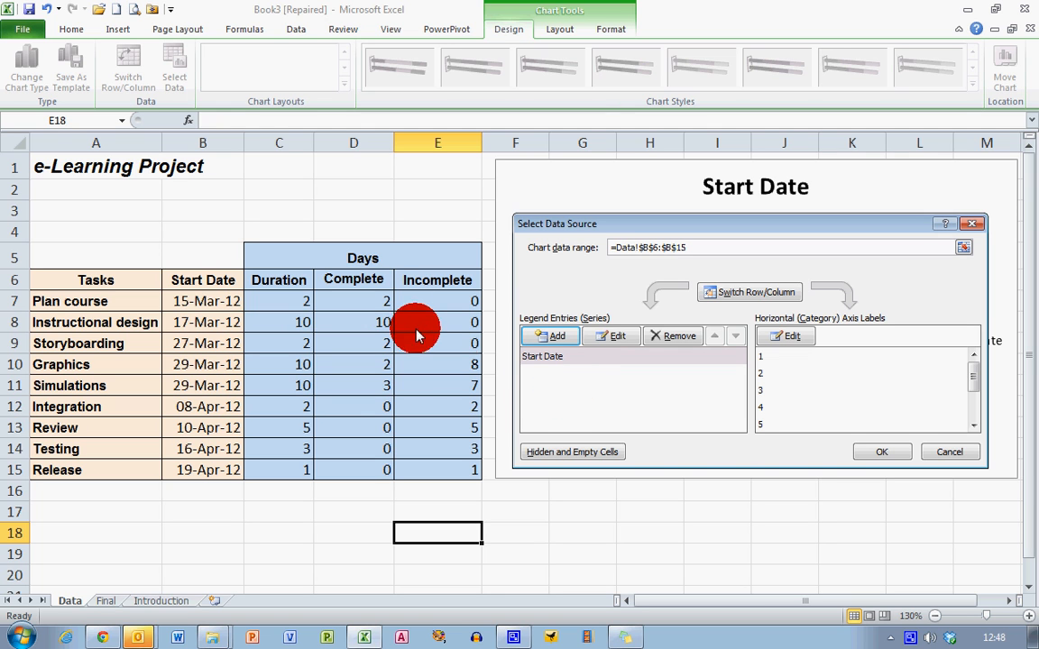
# - Add a 'Complete' series named from D6 with values D7:D15
pyautogui.click(549, 336)
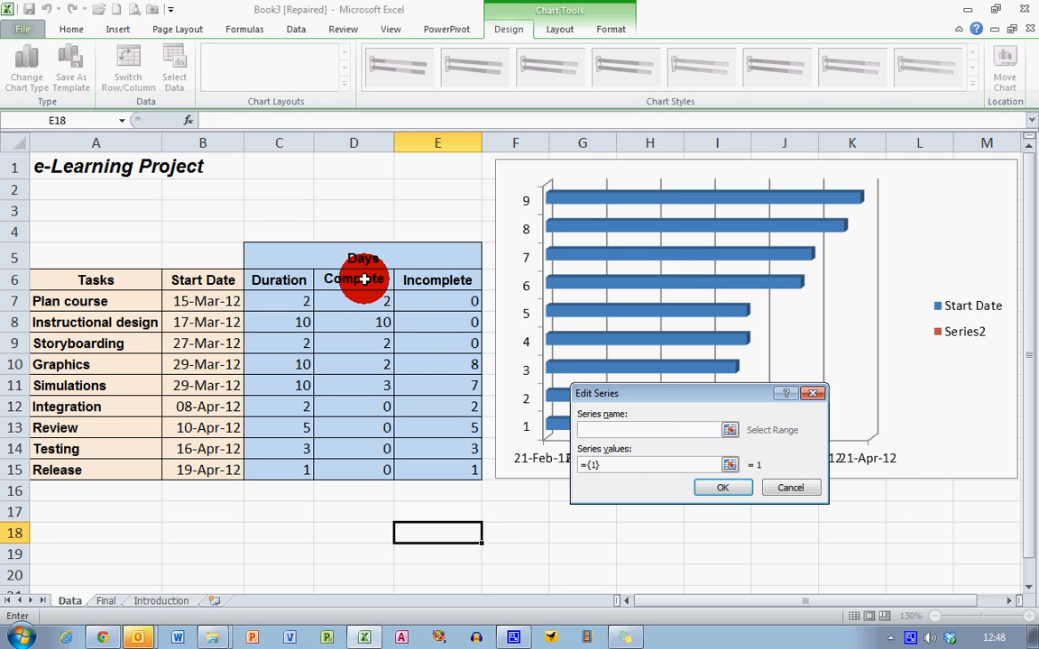
pyautogui.click(352, 280)
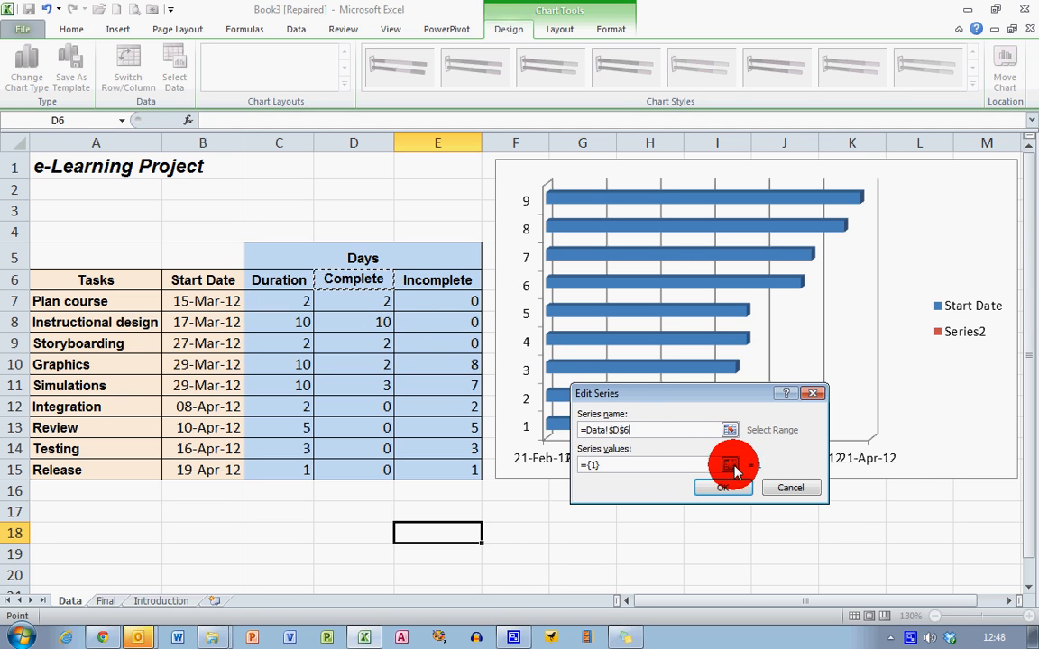
pyautogui.click(723, 488)
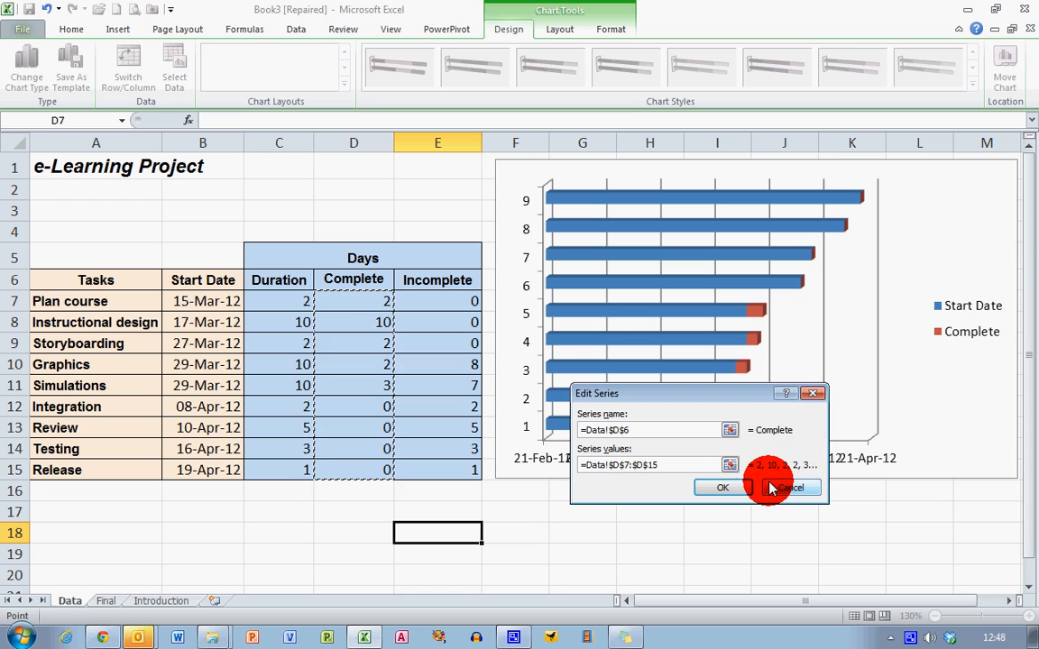
pyautogui.click(719, 487)
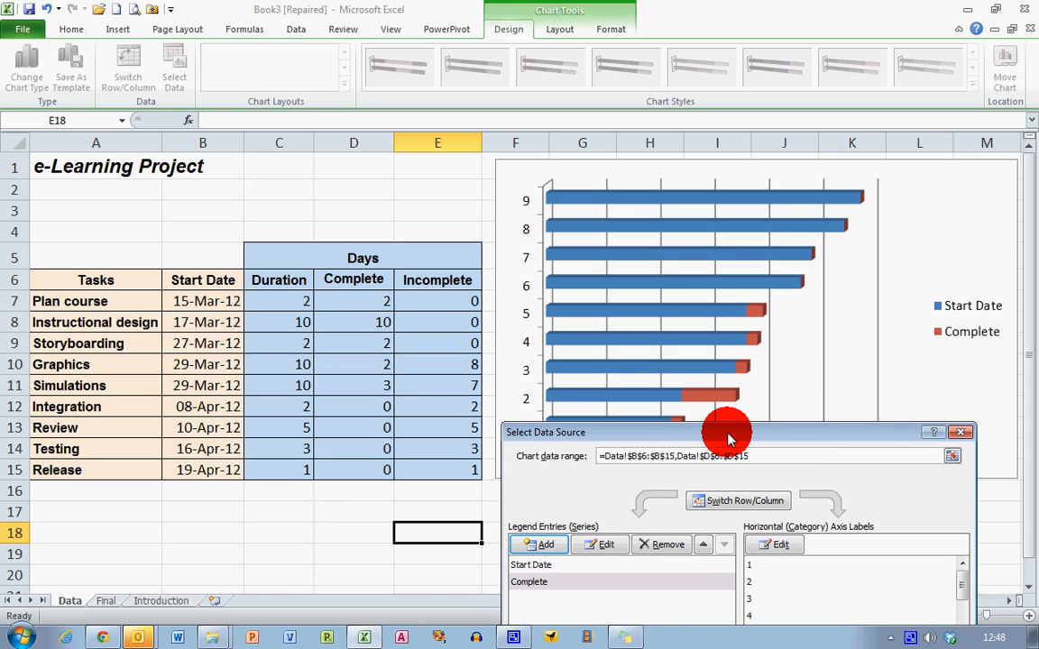
pyautogui.moveTo(731, 432); pyautogui.dragTo(736, 224)
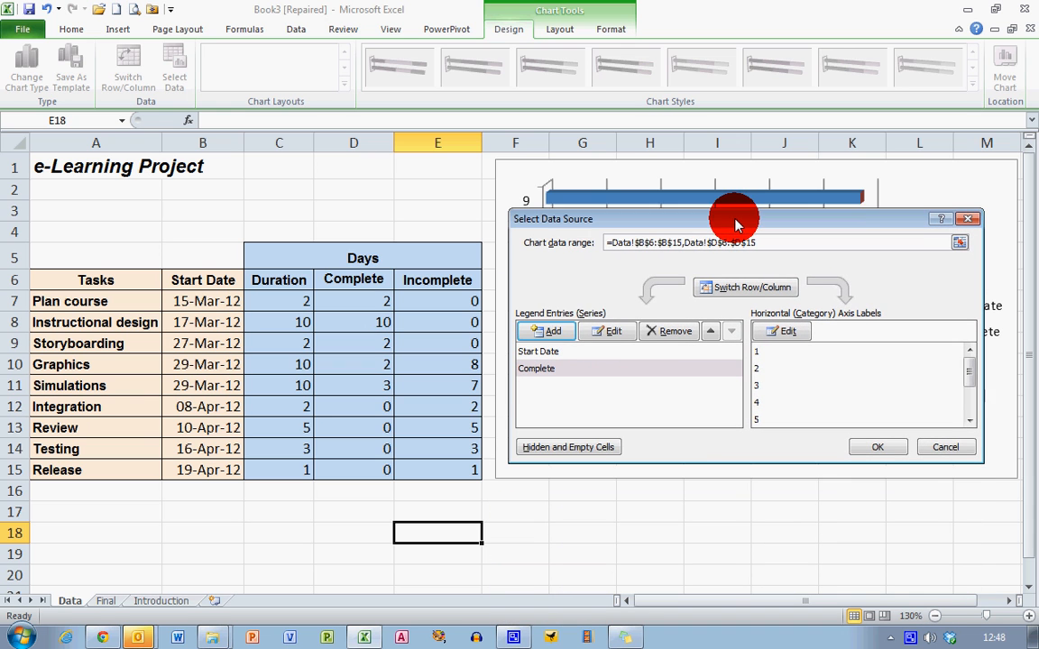
pyautogui.click(537, 368)
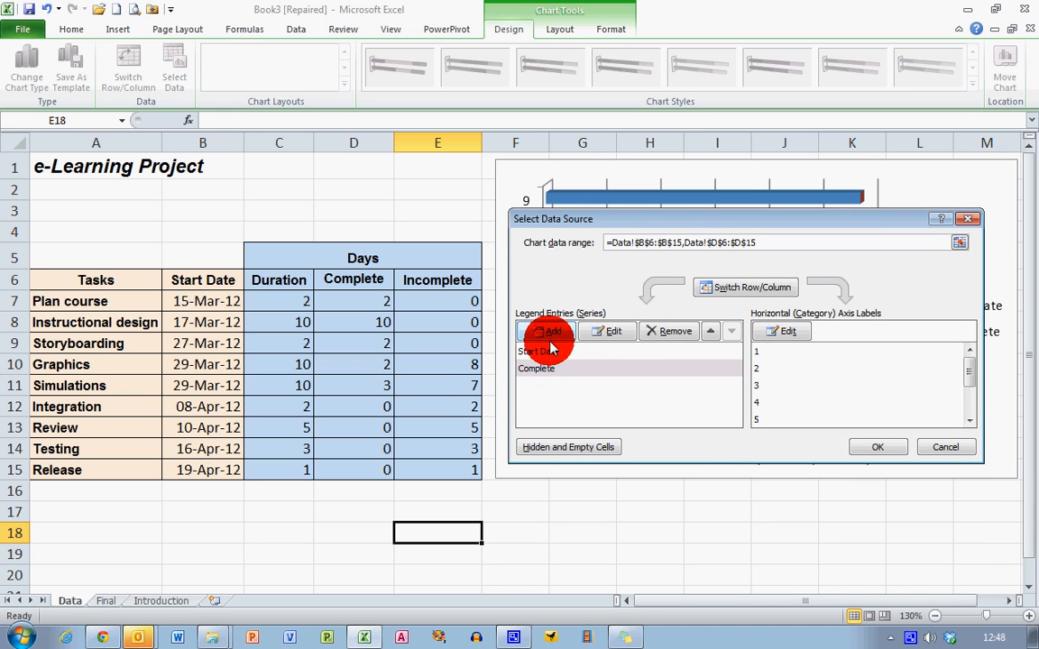
# - Add an 'Incomplete' series from E7:E15 and label the bars with task names A7:A15
pyautogui.click(547, 331)
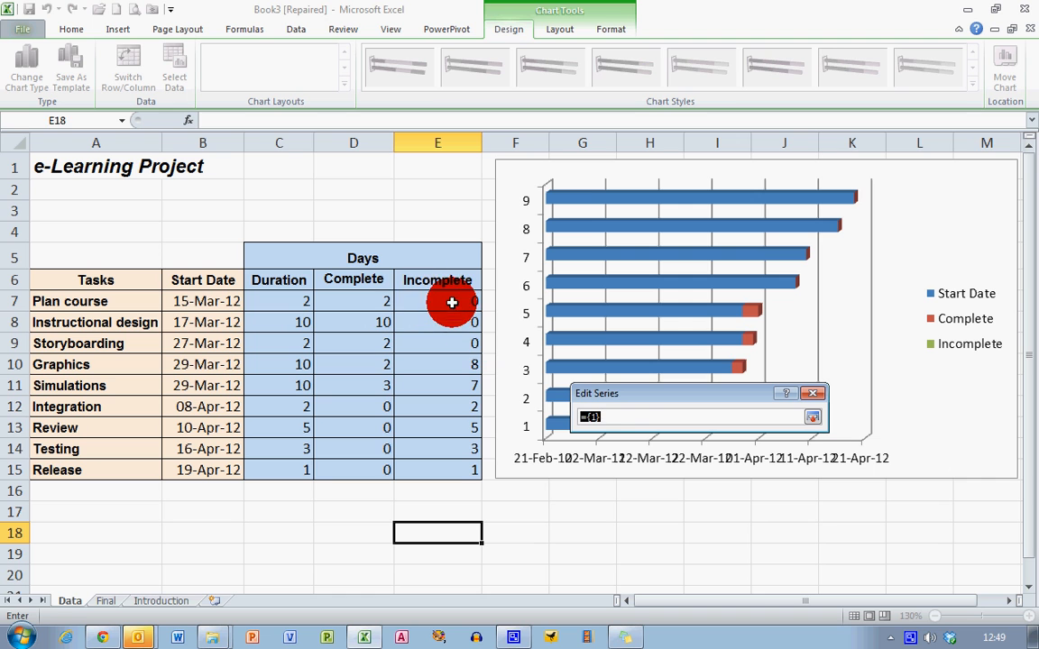
pyautogui.moveTo(437, 301); pyautogui.dragTo(438, 470)
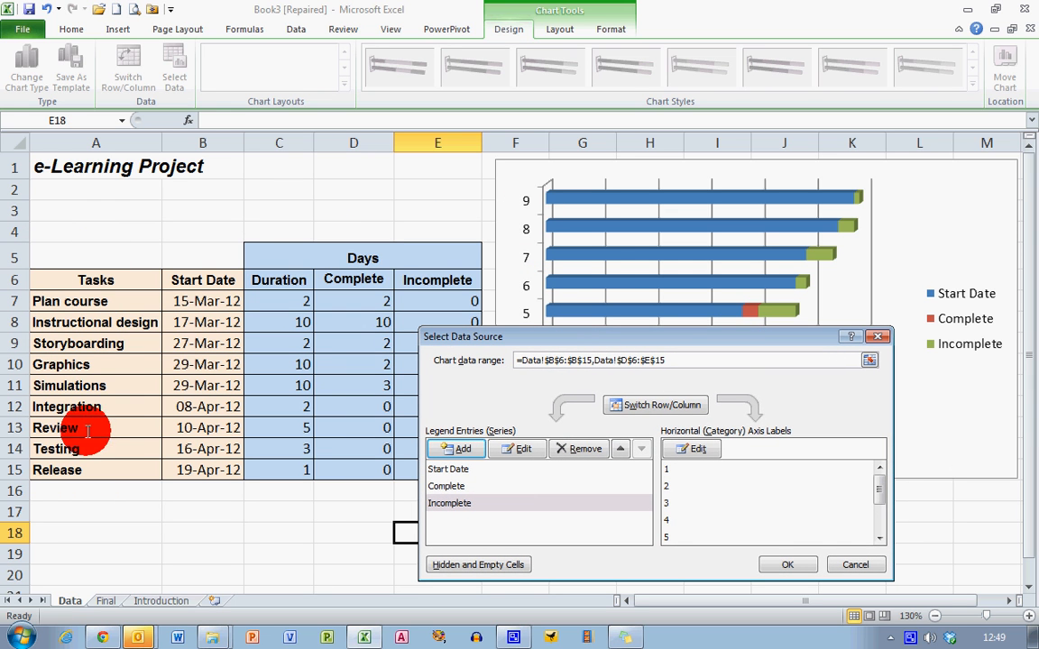
pyautogui.moveTo(654, 438)
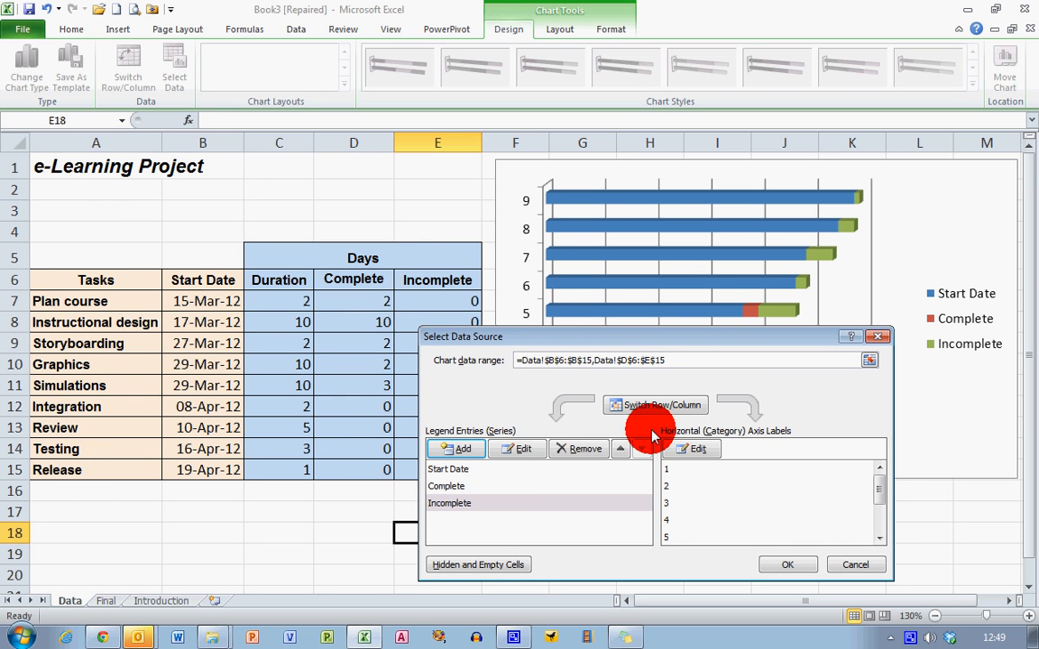
pyautogui.click(691, 449)
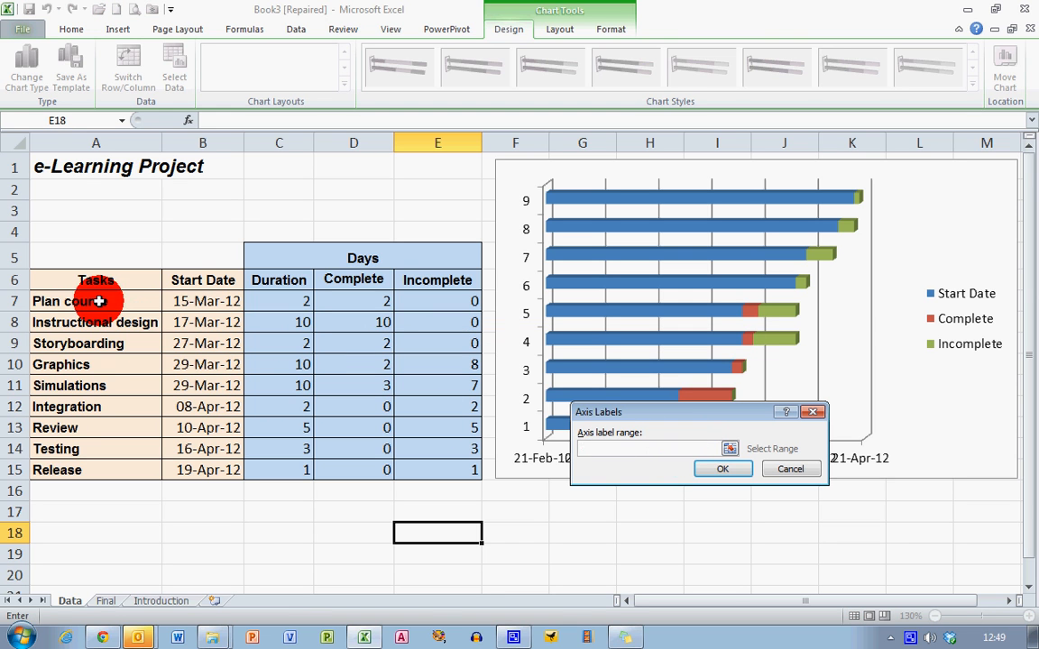
pyautogui.moveTo(96, 300); pyautogui.dragTo(95, 470)
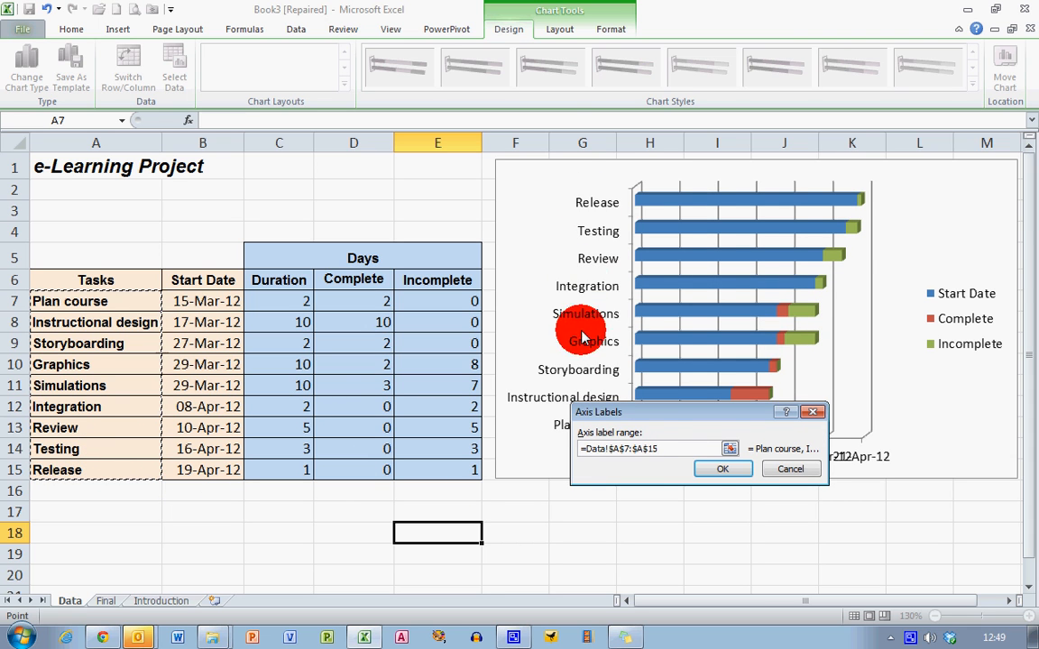
pyautogui.click(724, 469)
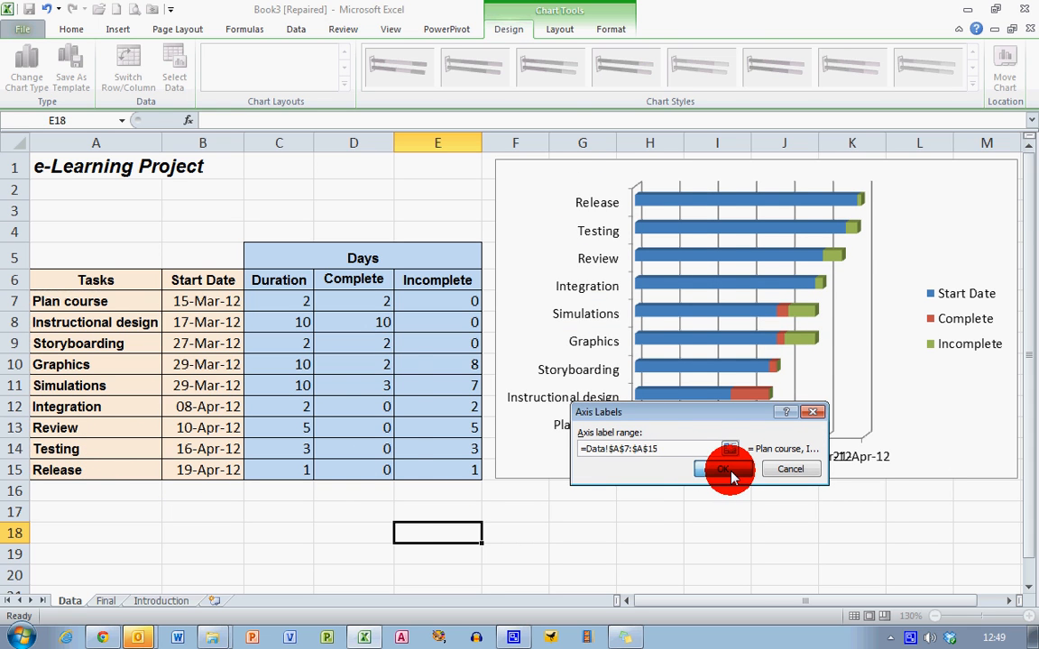
pyautogui.click(721, 469)
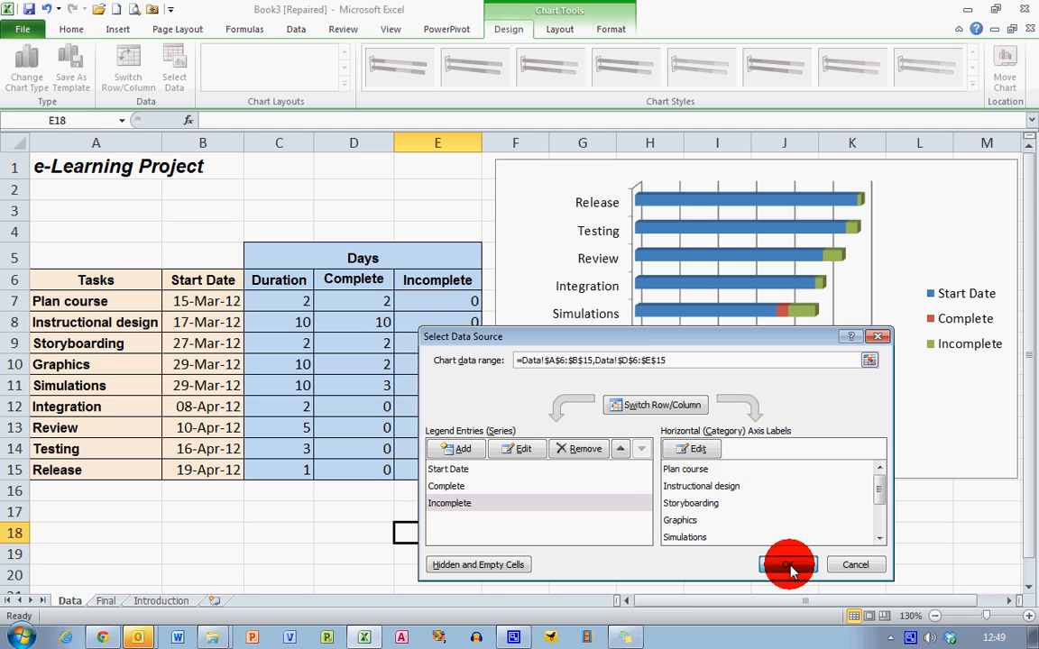
pyautogui.click(792, 564)
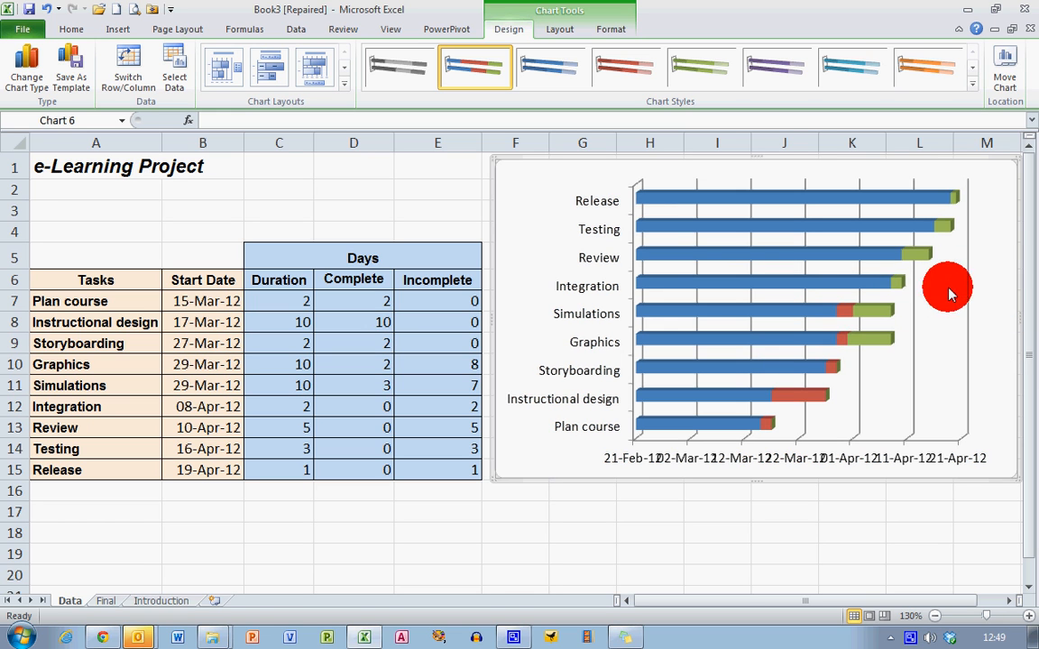
pyautogui.moveTo(588, 439)
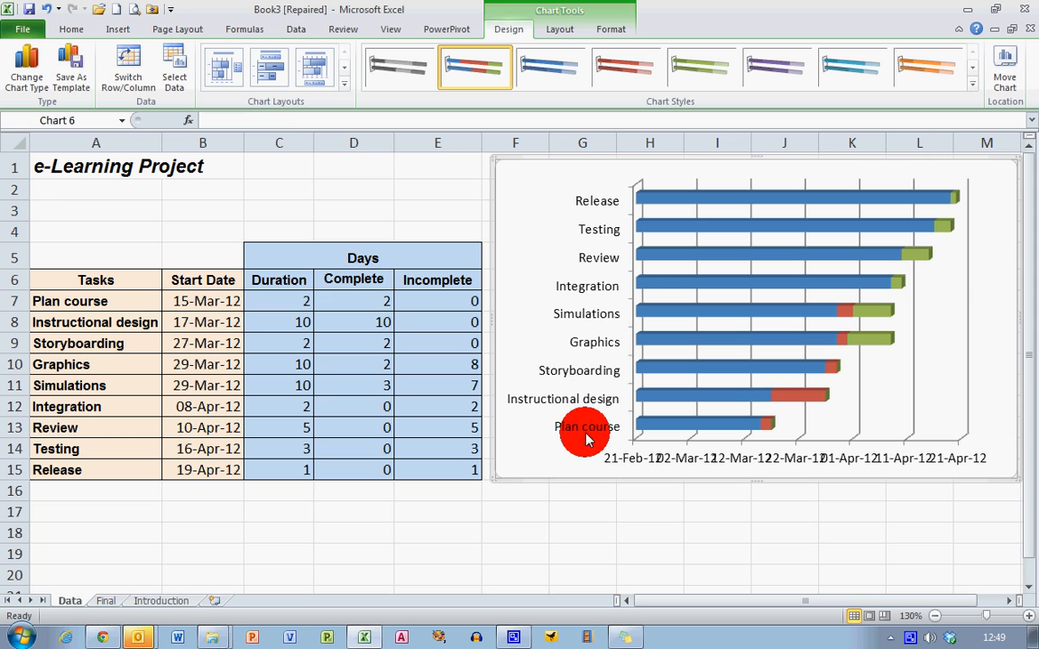
pyautogui.moveTo(571, 445)
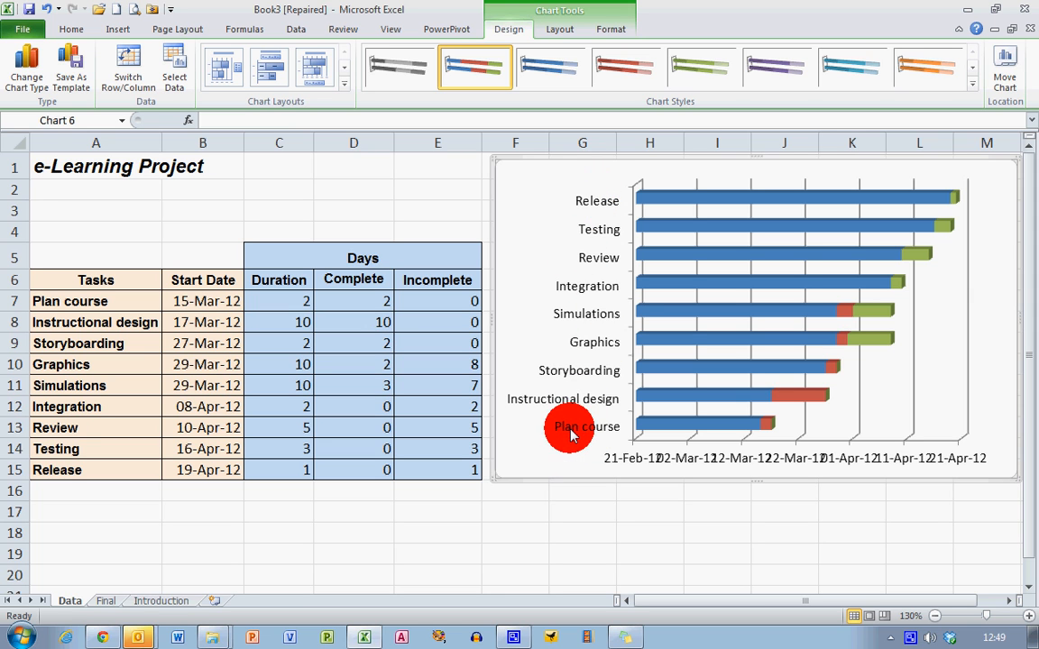
pyautogui.moveTo(588, 326)
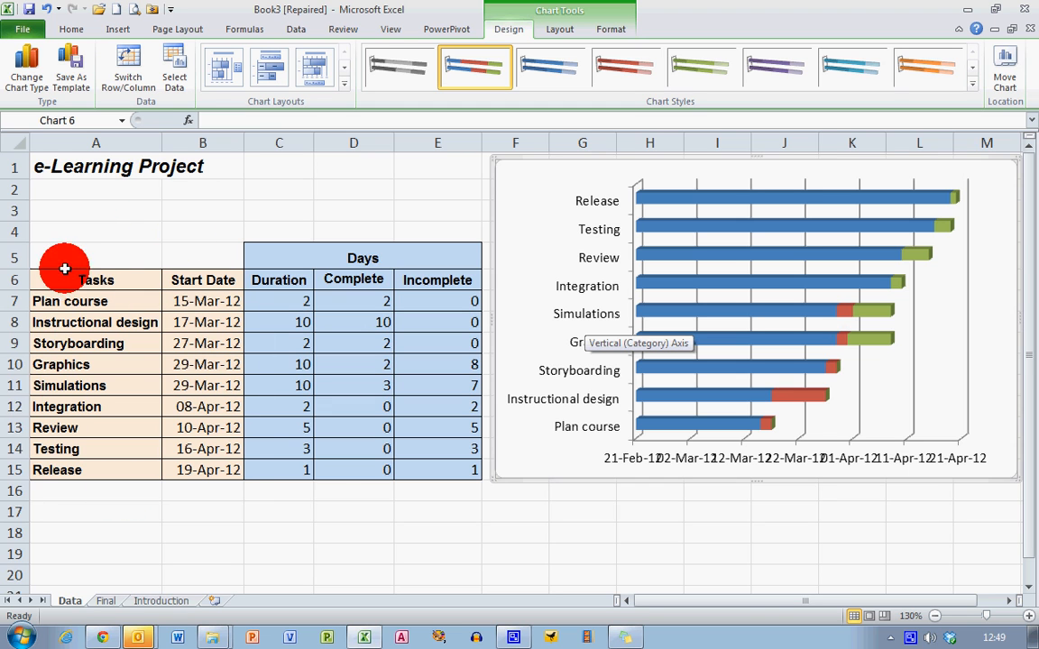
# - Set the task axis to categories in reverse order, putting Plan course on top
pyautogui.click(580, 301)
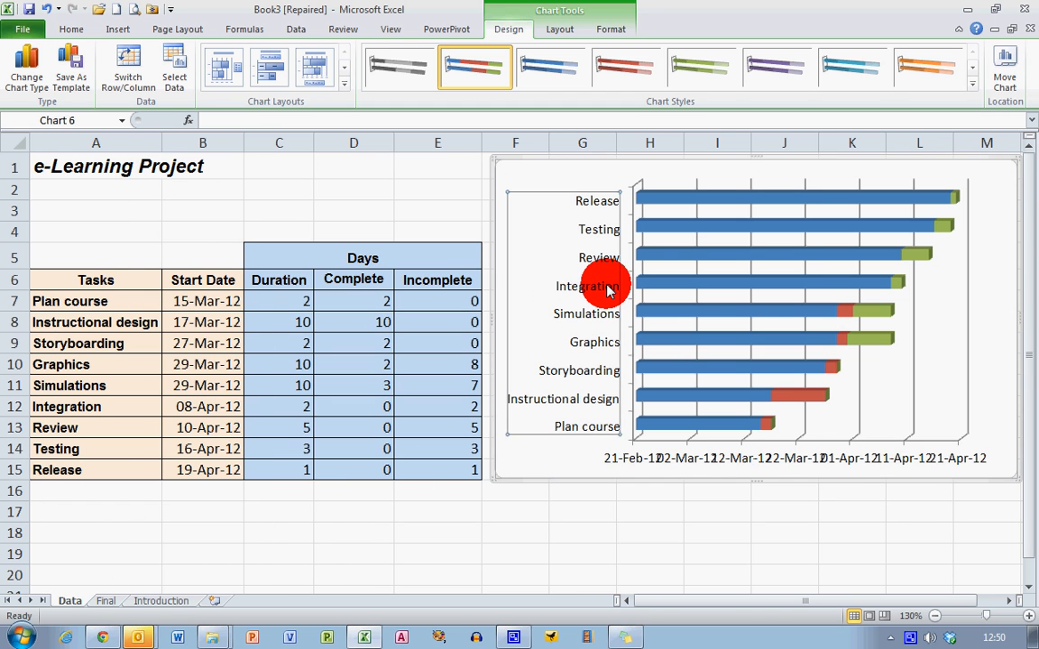
pyautogui.rightClick(602, 286)
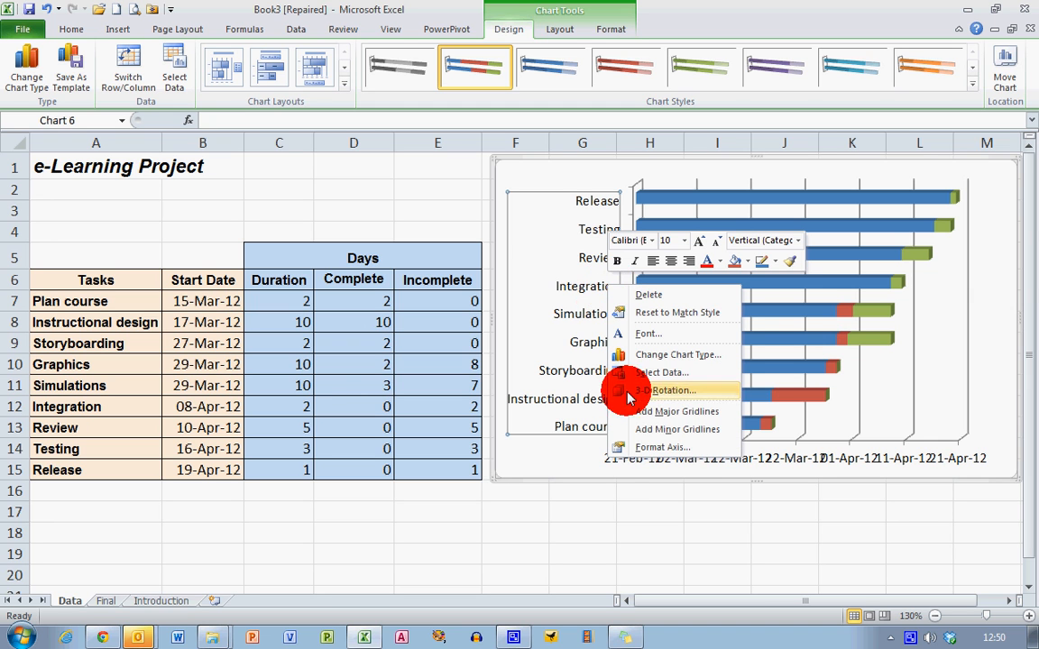
pyautogui.click(662, 447)
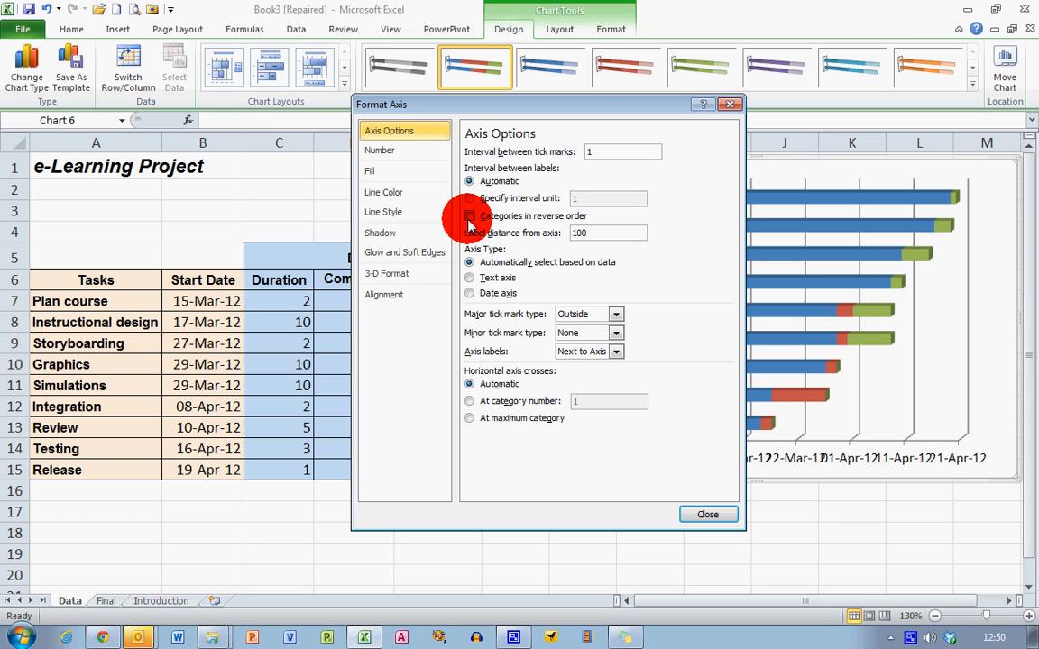
pyautogui.click(470, 216)
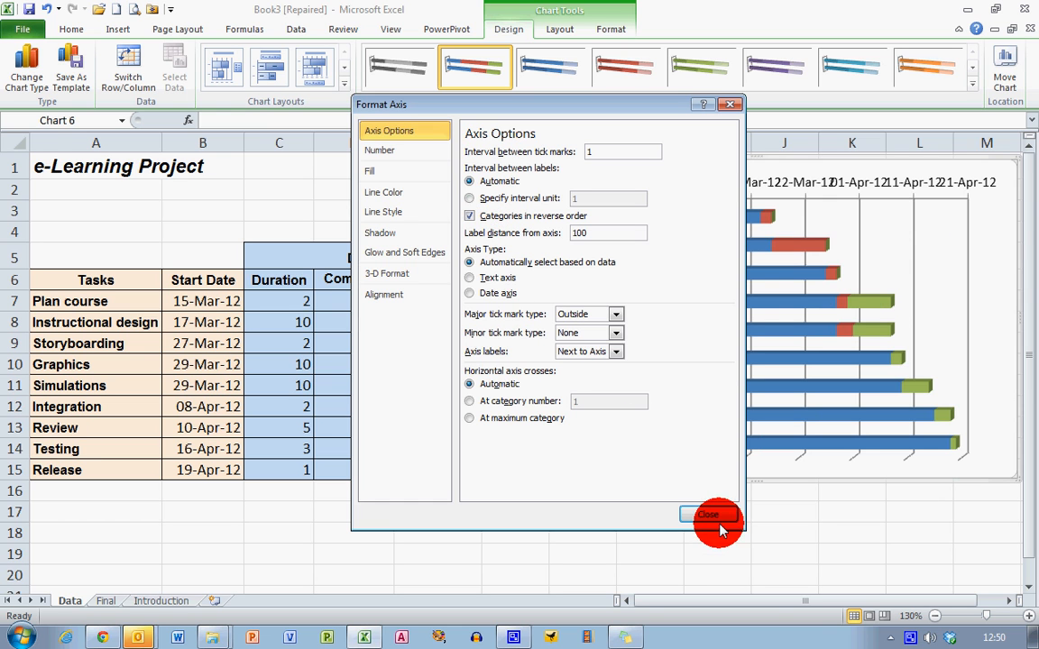
pyautogui.click(708, 514)
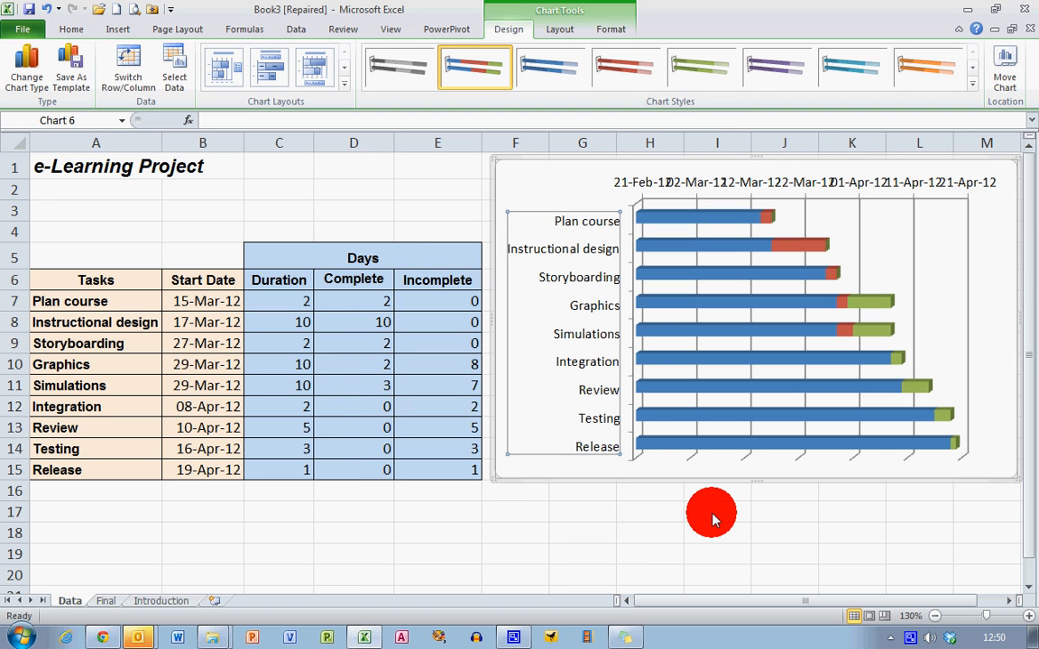
pyautogui.moveTo(666, 487)
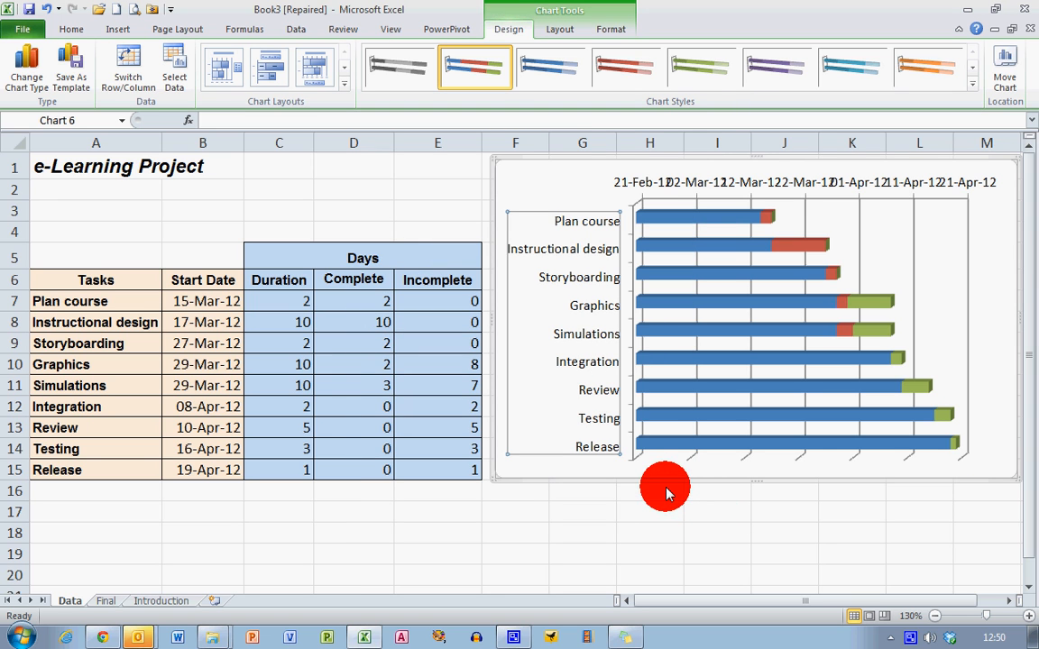
pyautogui.moveTo(710, 368)
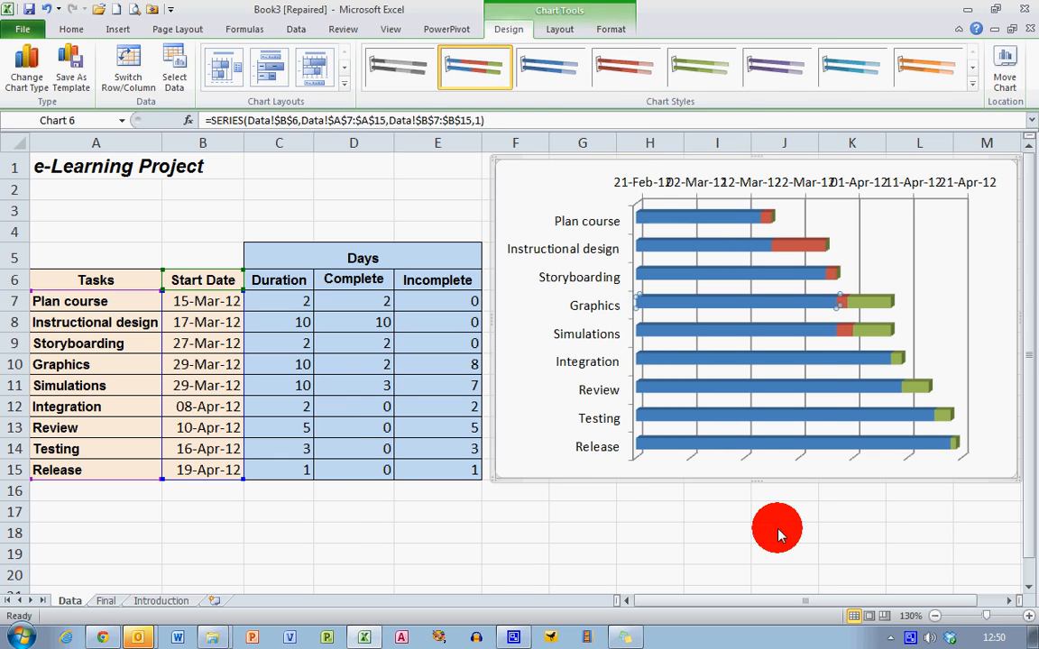
# - Give the Start Date series no fill so its bars disappear
pyautogui.rightClick(757, 309)
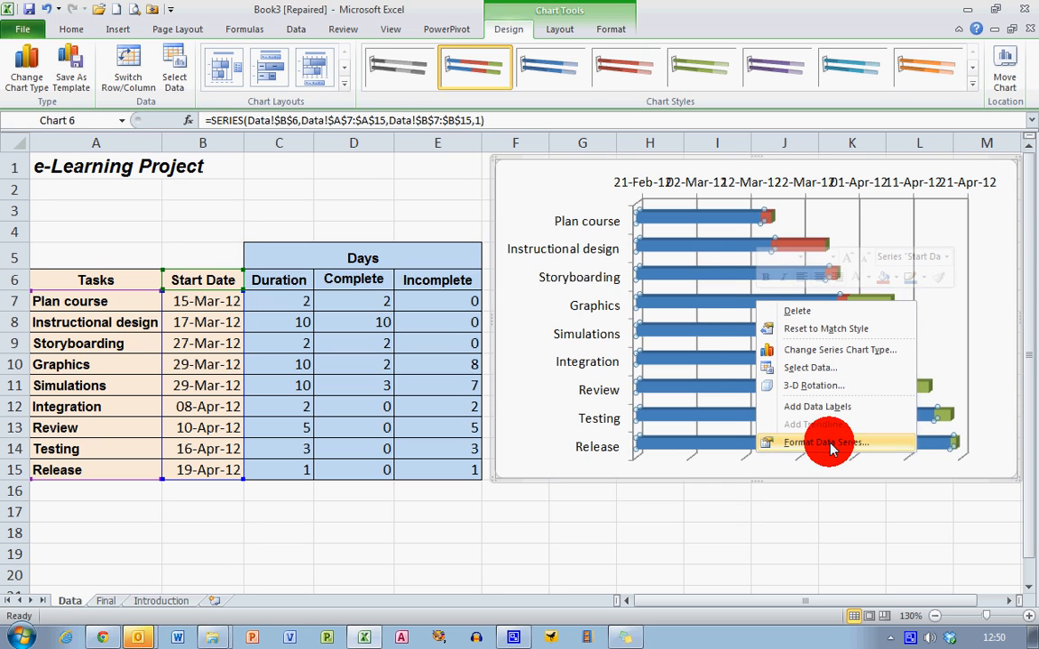
pyautogui.click(816, 442)
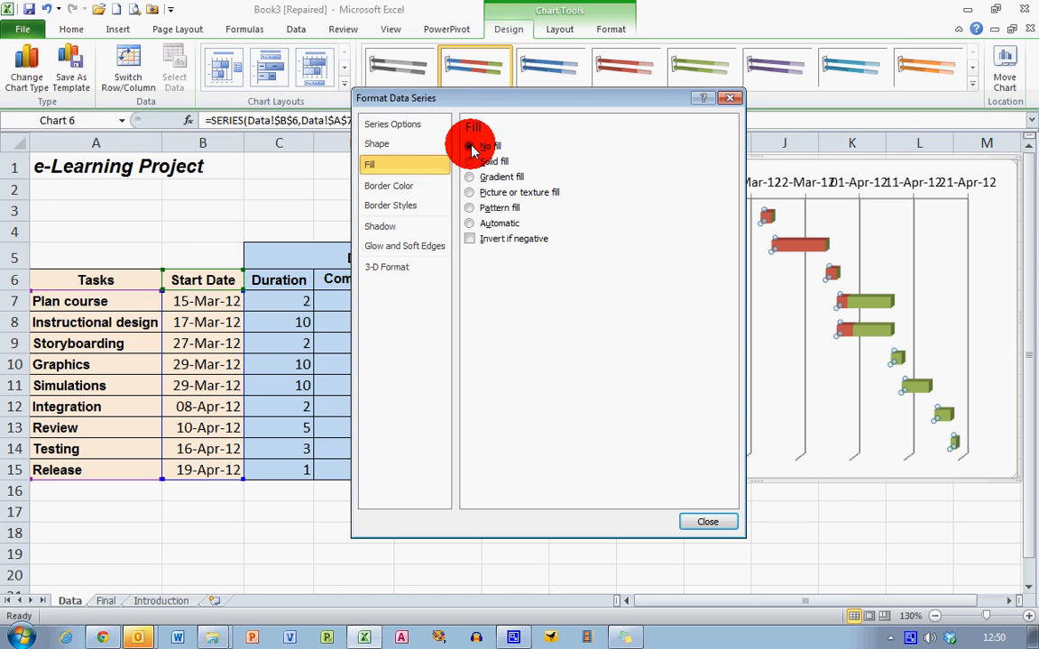
pyautogui.click(389, 186)
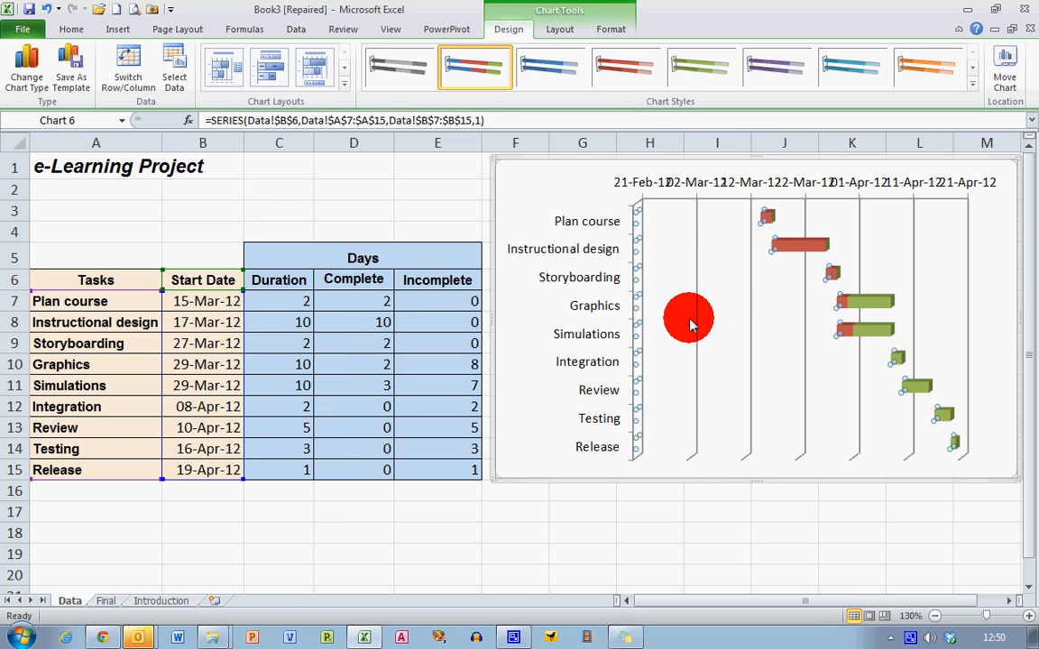
pyautogui.moveTo(671, 514)
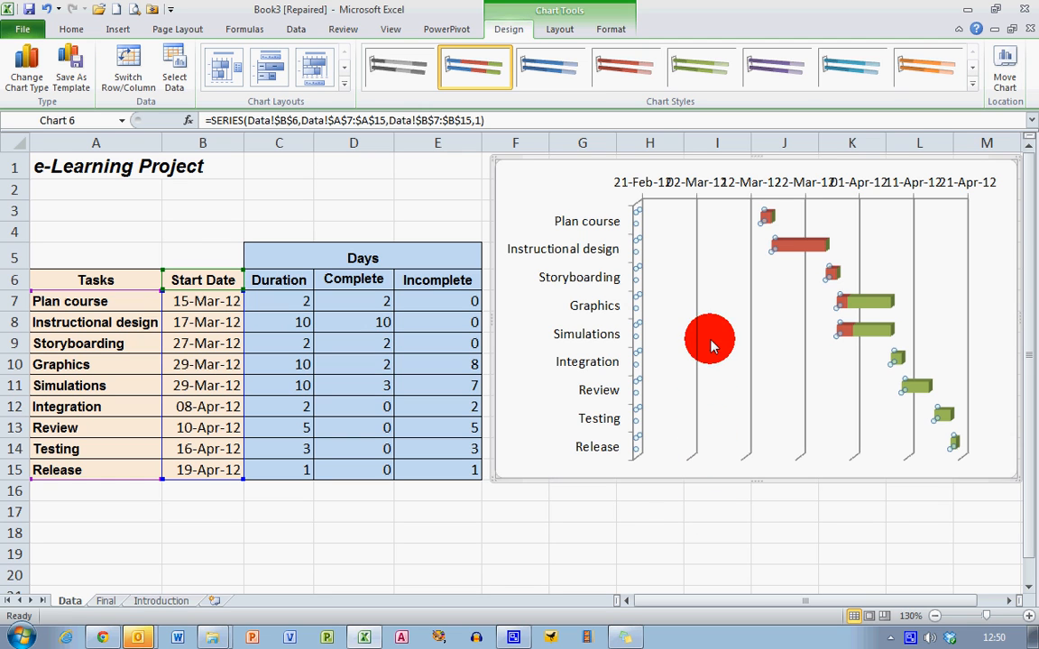
pyautogui.moveTo(729, 195)
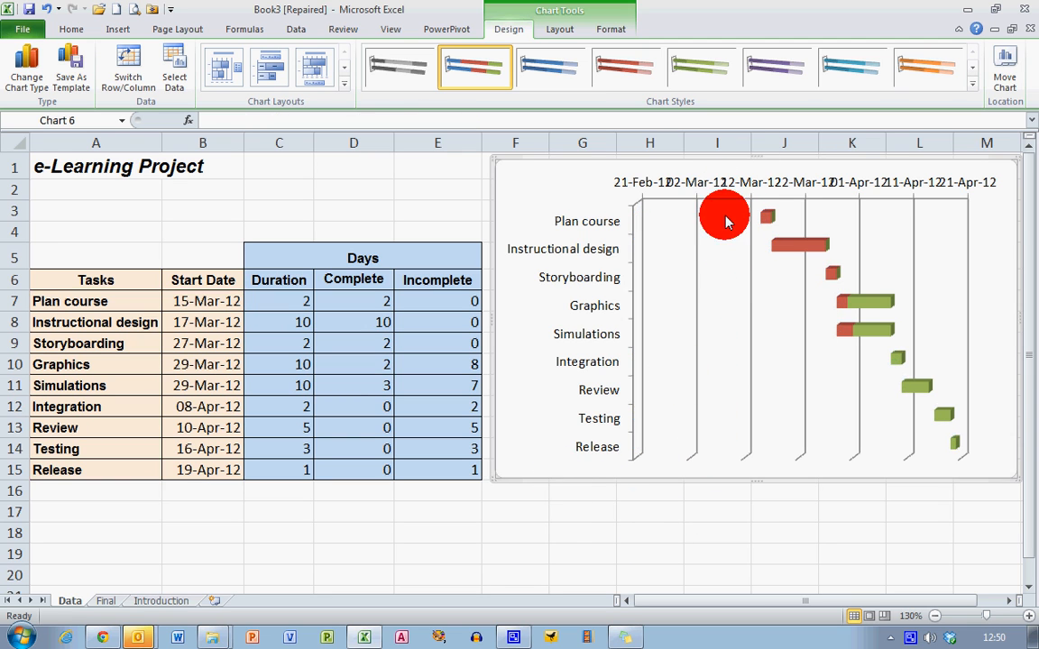
# - Set the date axis labels to a custom 45-degree angle
pyautogui.click(704, 182)
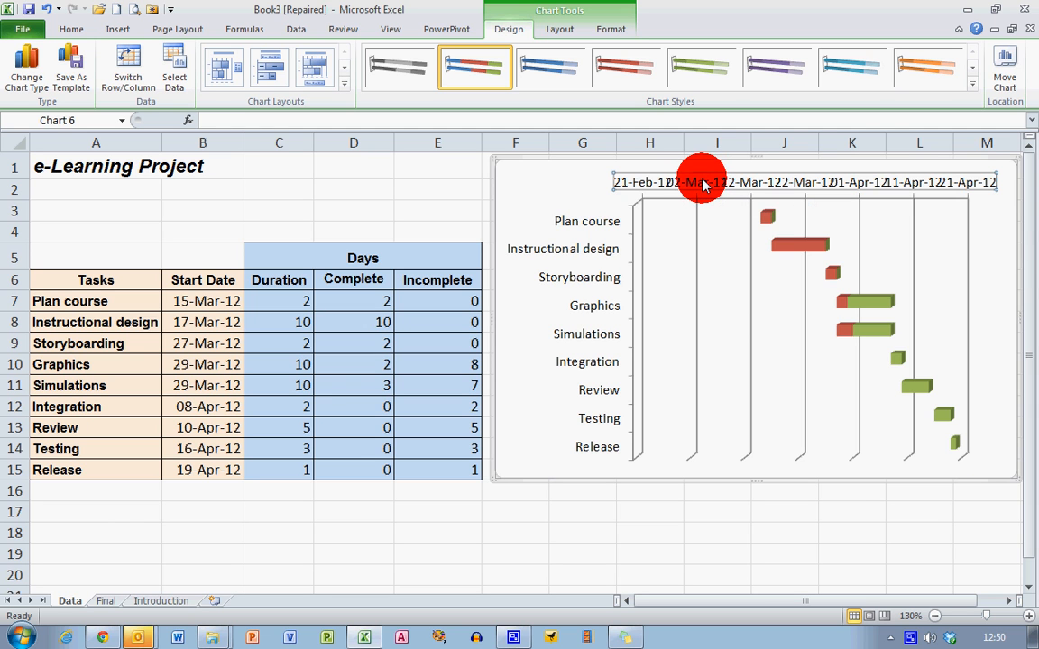
pyautogui.rightClick(704, 184)
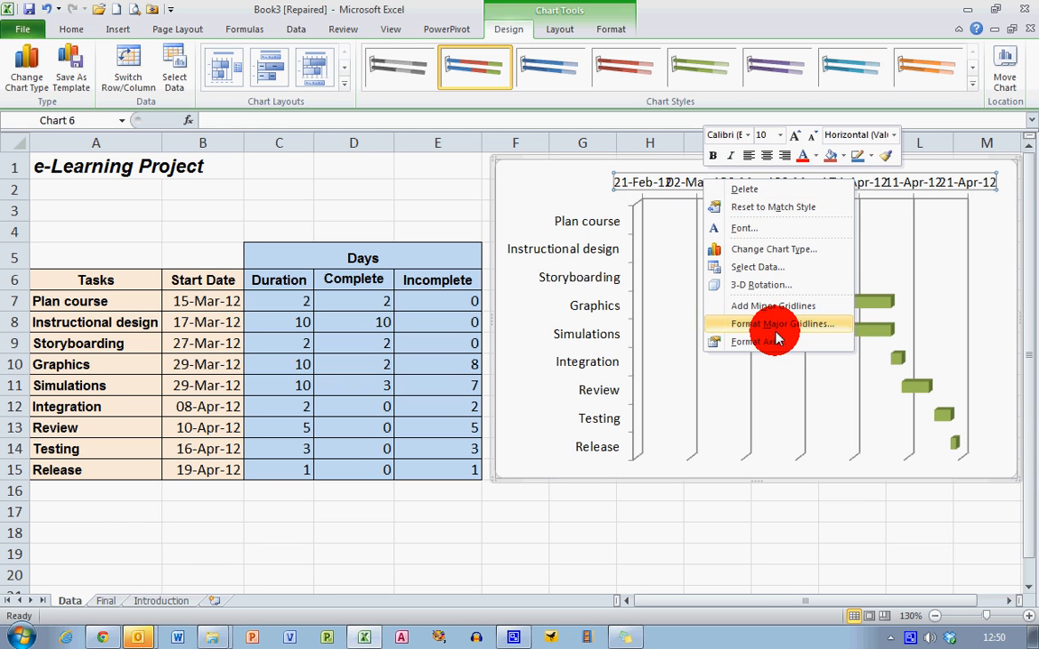
pyautogui.click(758, 342)
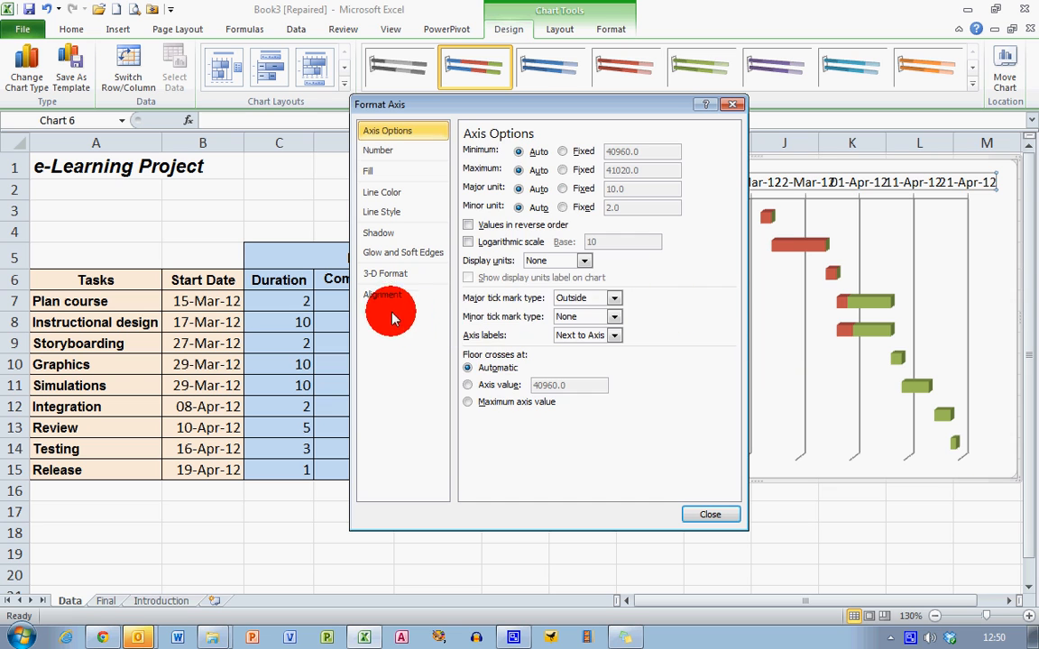
pyautogui.click(383, 295)
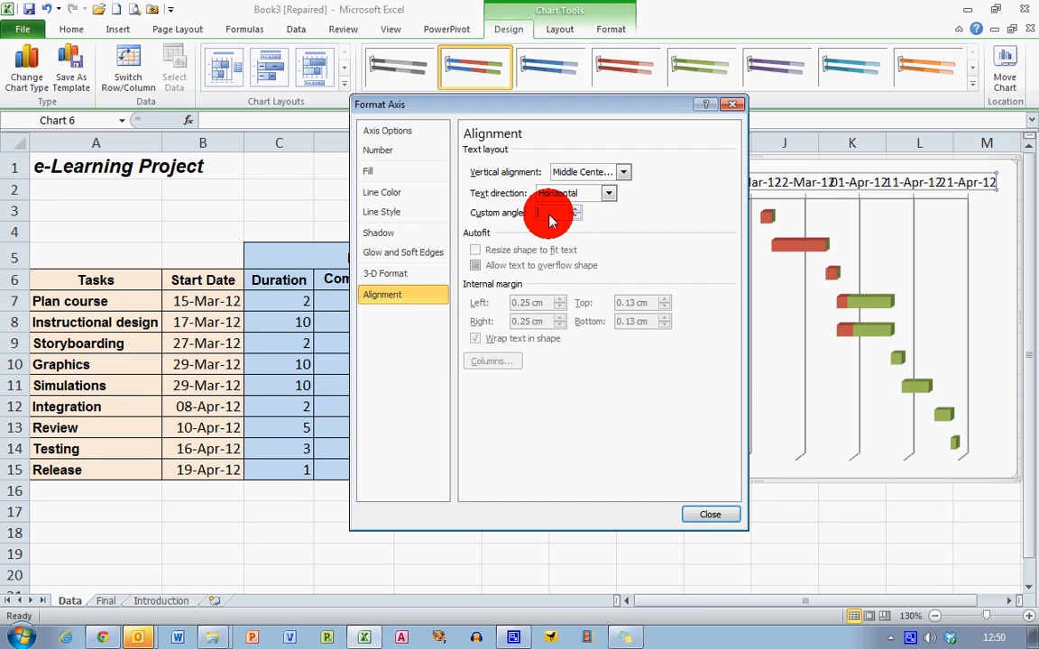
pyautogui.write('45')
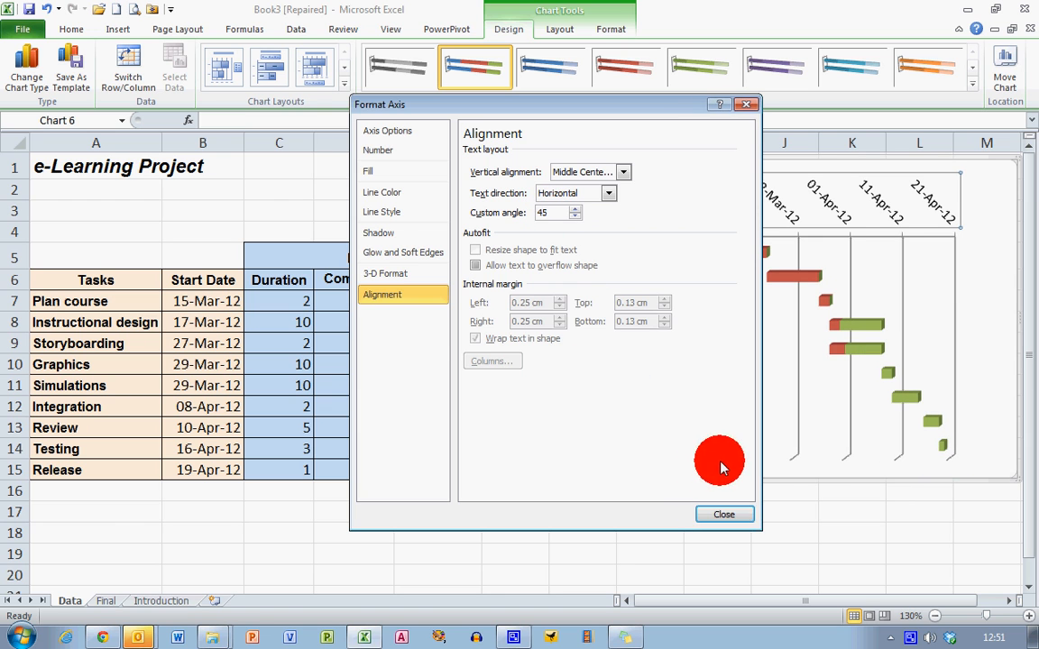
pyautogui.click(725, 515)
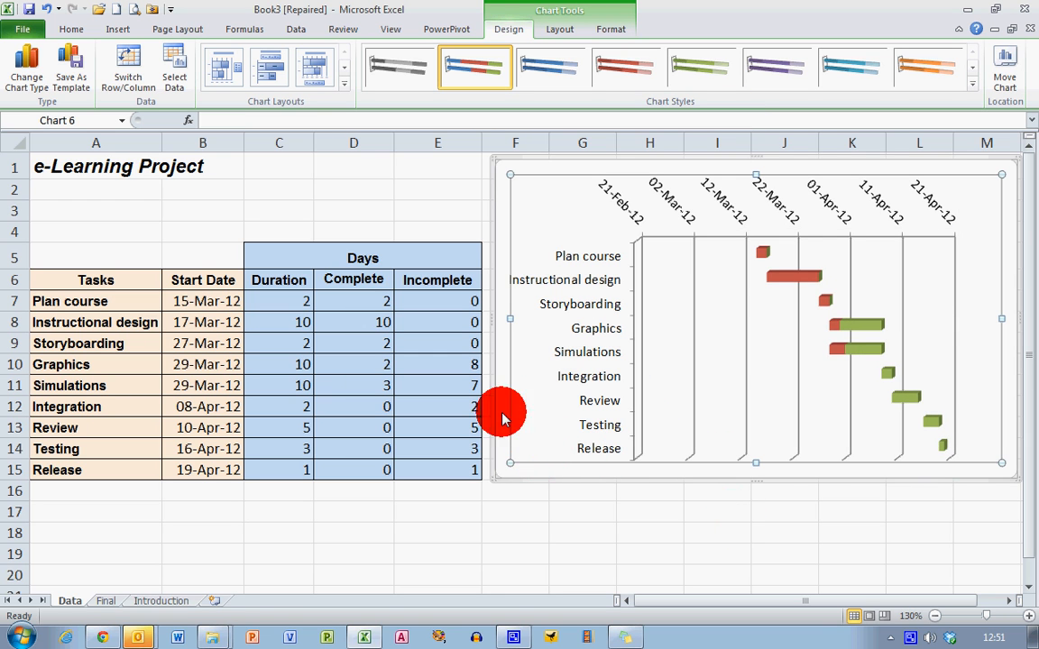
pyautogui.click(518, 534)
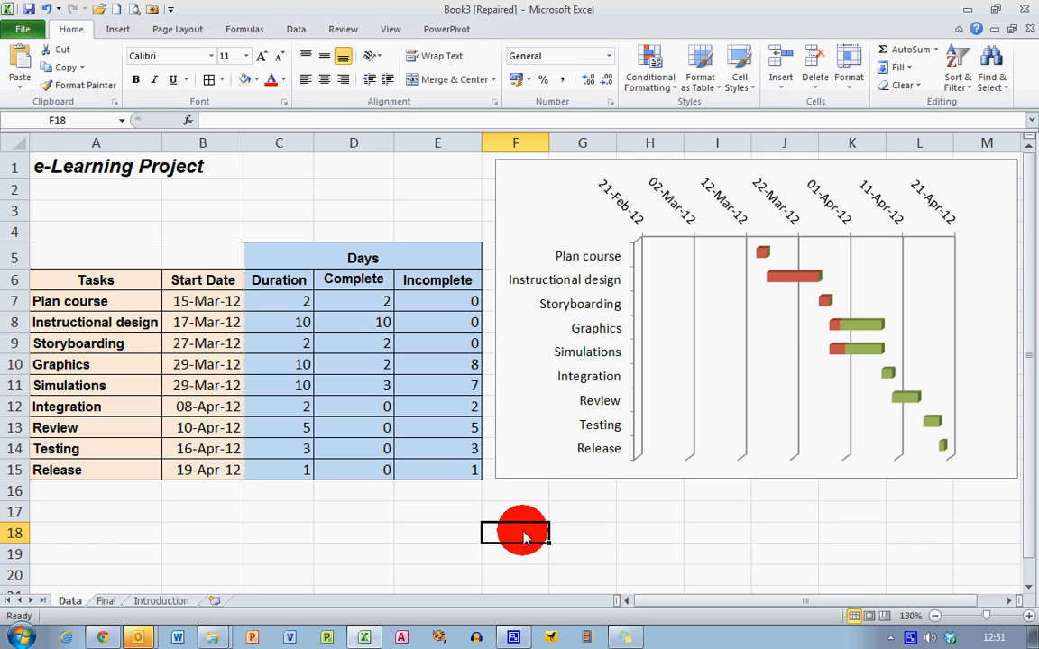
pyautogui.moveTo(645, 390)
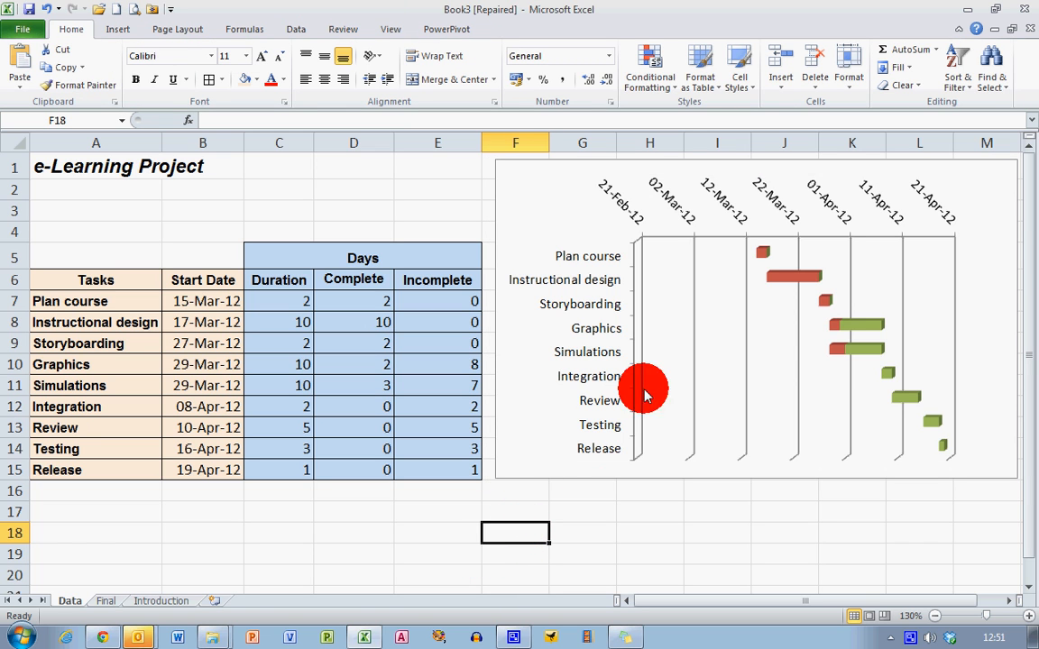
pyautogui.moveTo(743, 313)
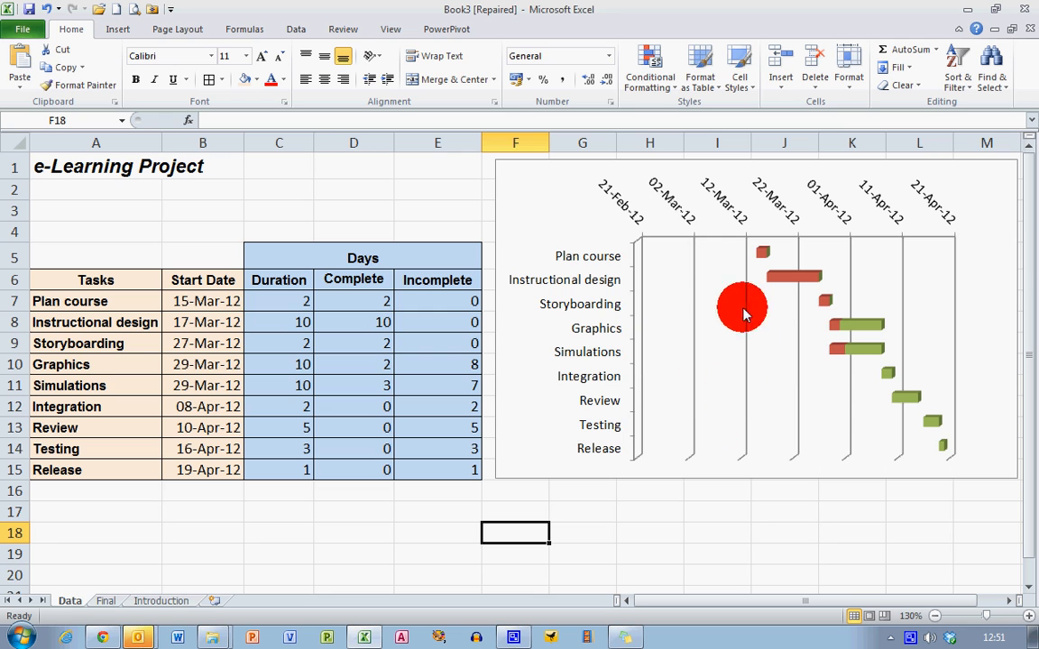
pyautogui.moveTo(692, 325)
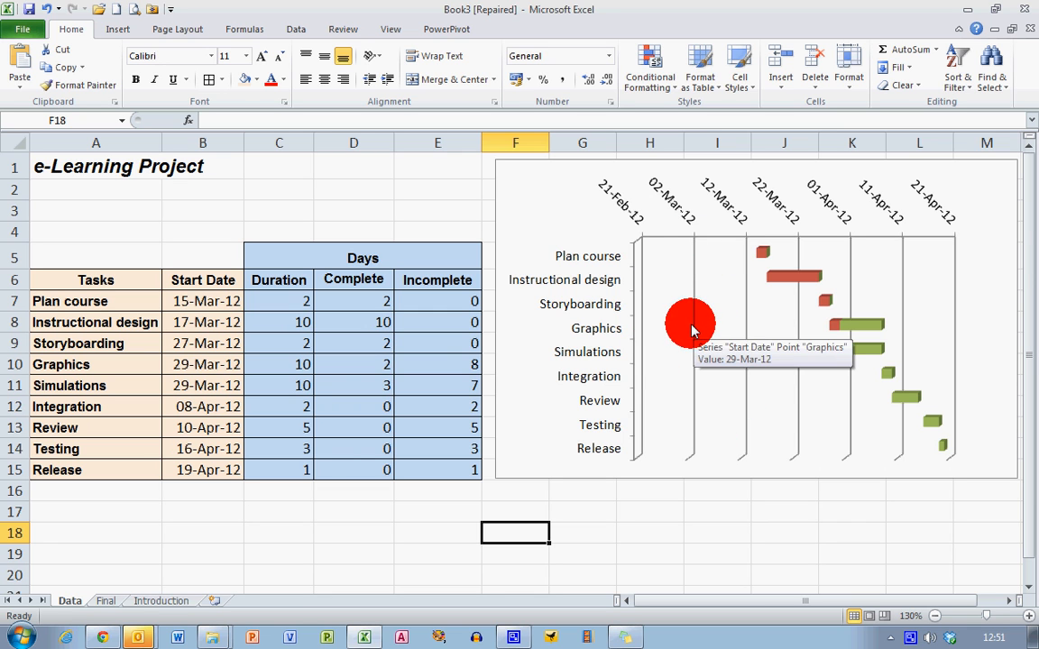
pyautogui.moveTo(672, 196)
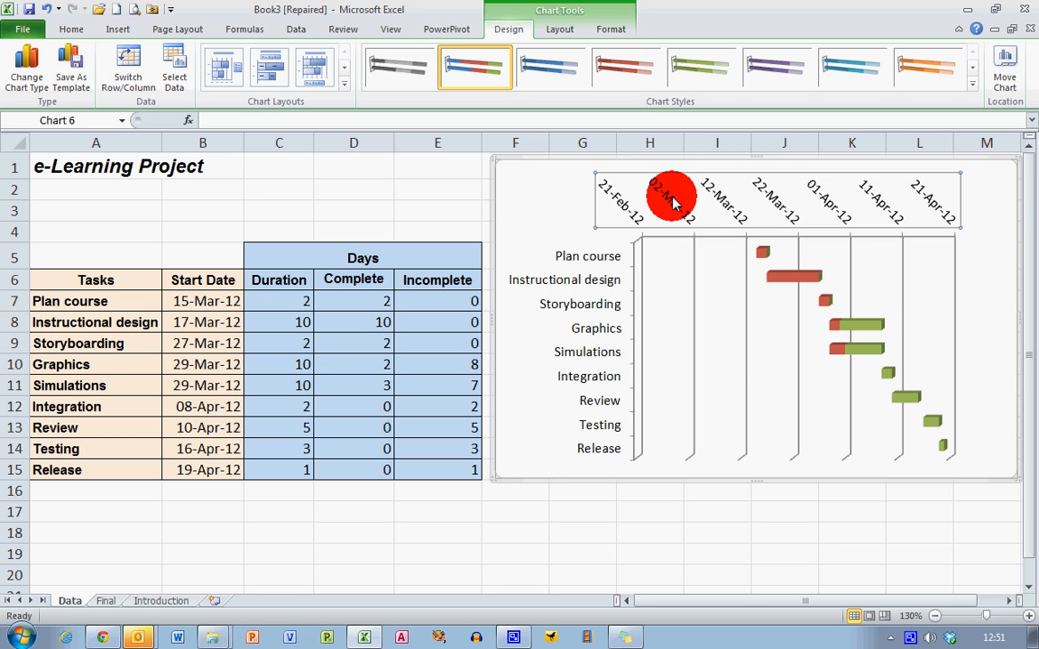
# - Fix the date axis minimum so the timeline starts at 12-Mar-12
pyautogui.rightClick(671, 199)
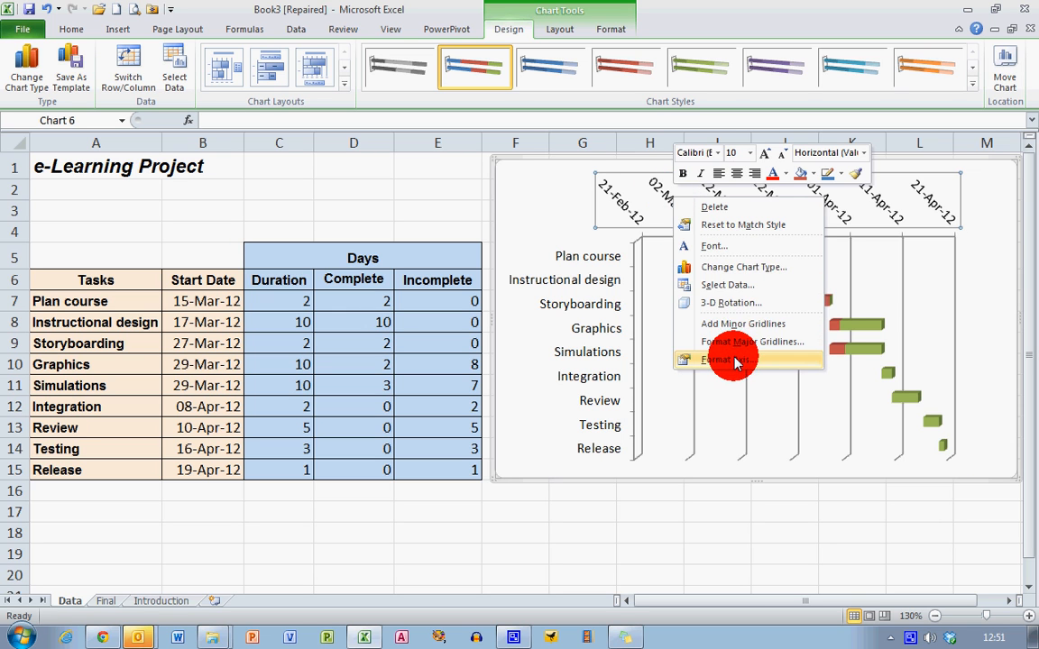
pyautogui.click(729, 359)
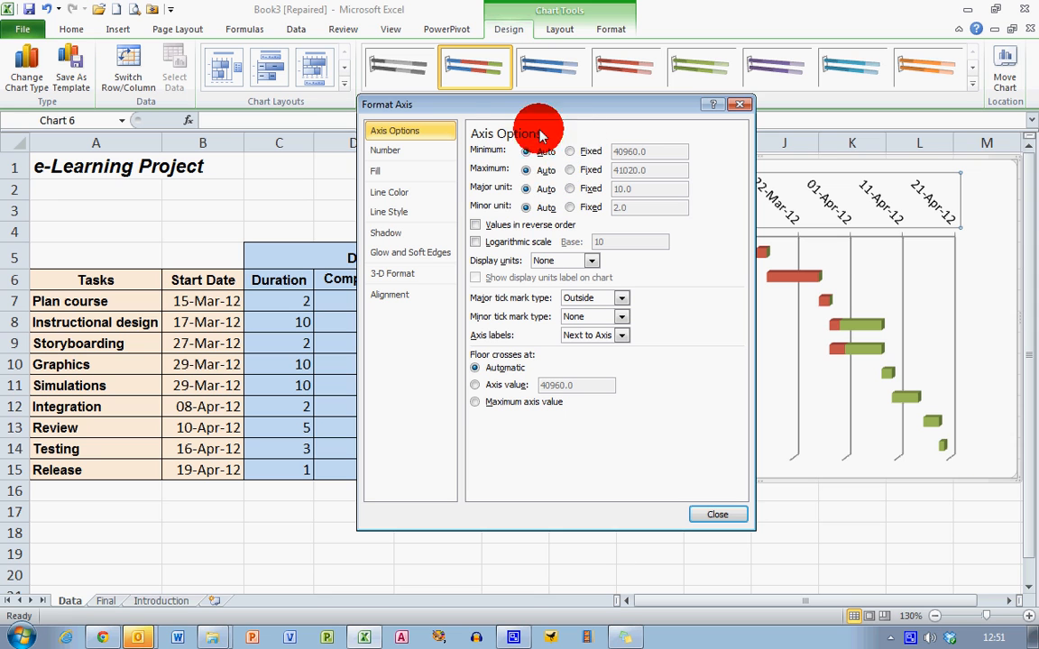
pyautogui.moveTo(668, 185)
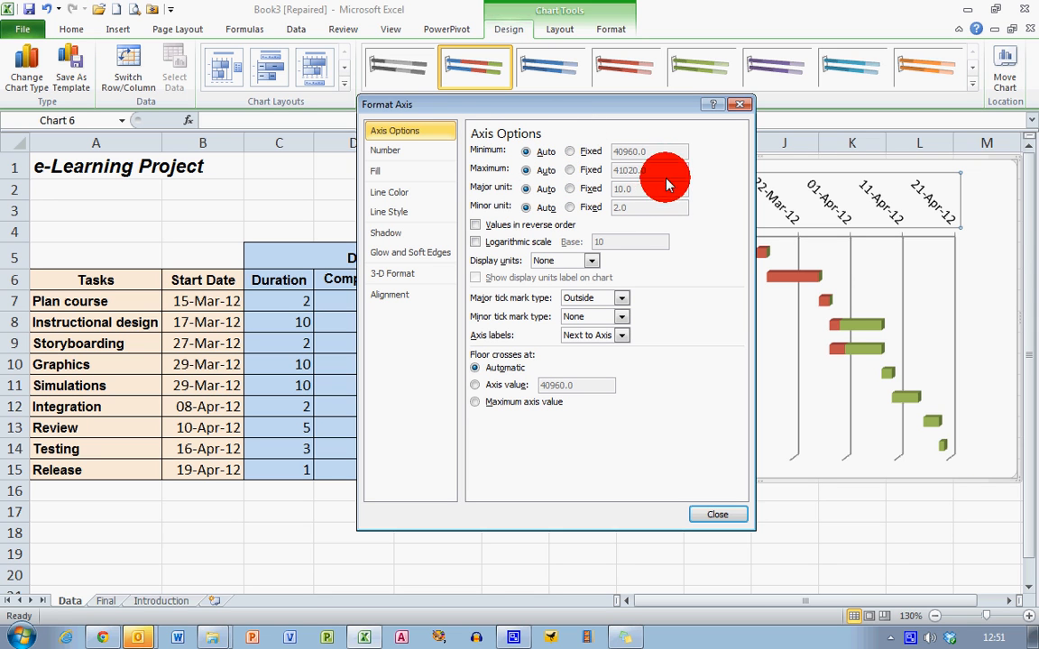
pyautogui.moveTo(674, 165)
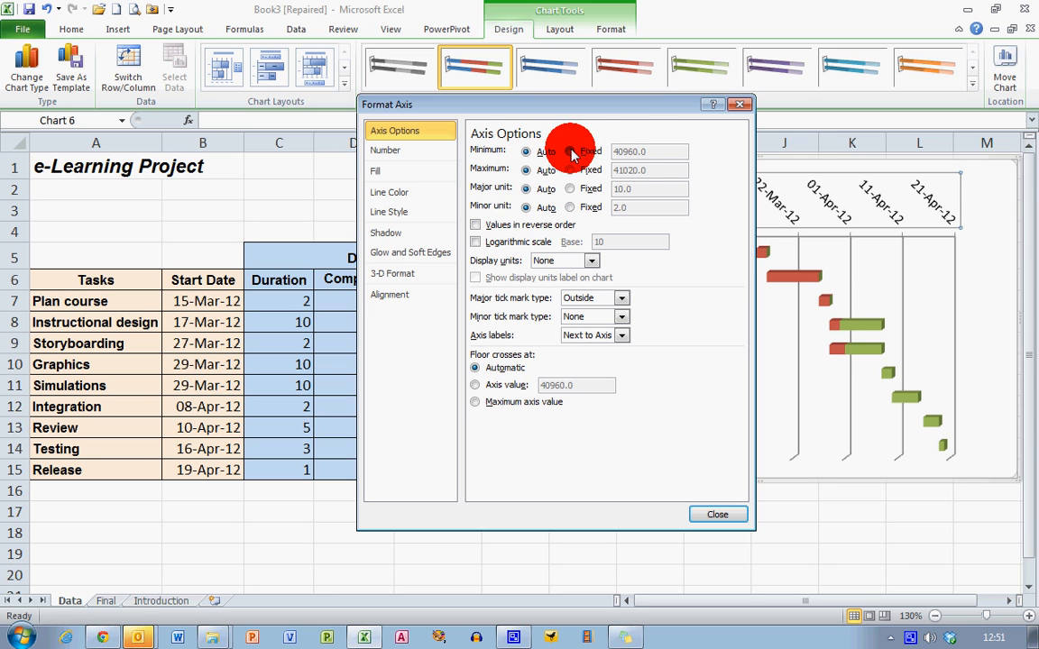
pyautogui.click(571, 150)
pyautogui.write('40980')
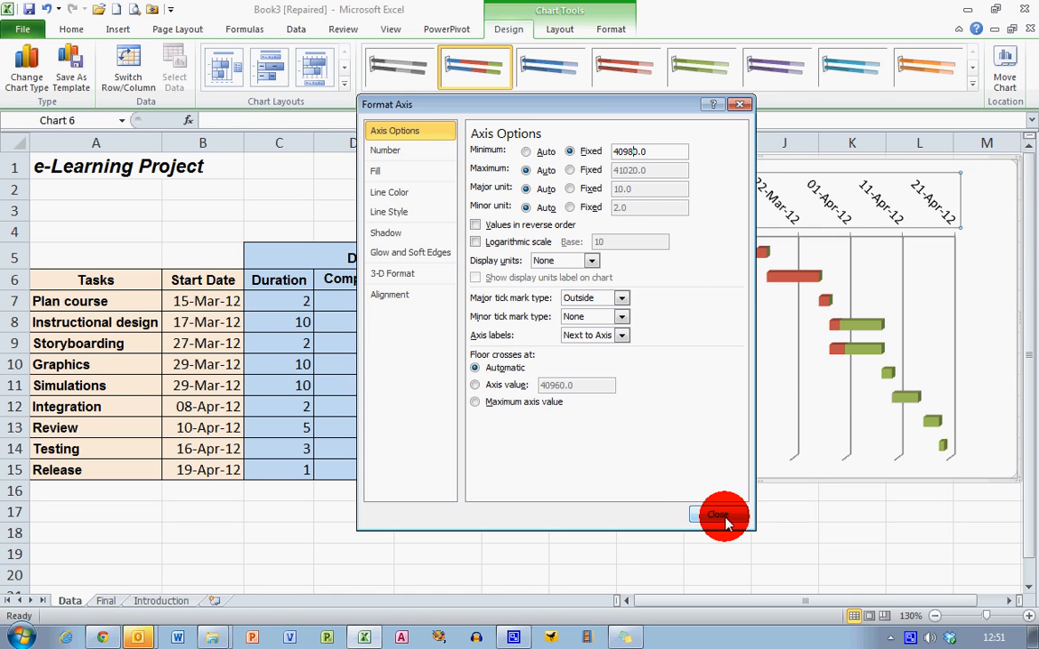
pyautogui.click(719, 514)
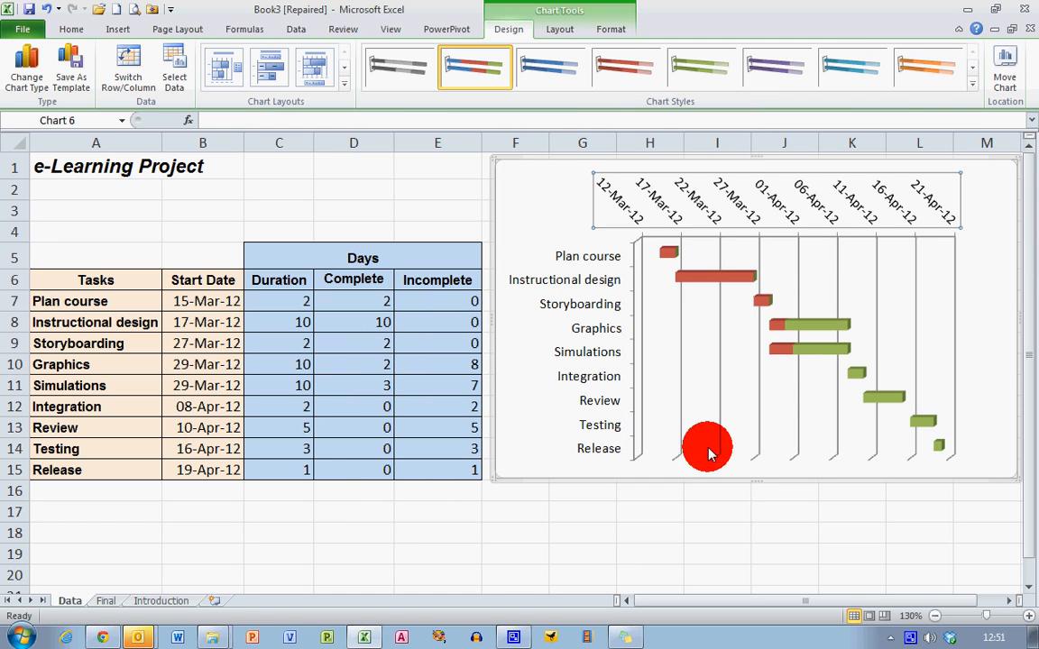
pyautogui.click(718, 555)
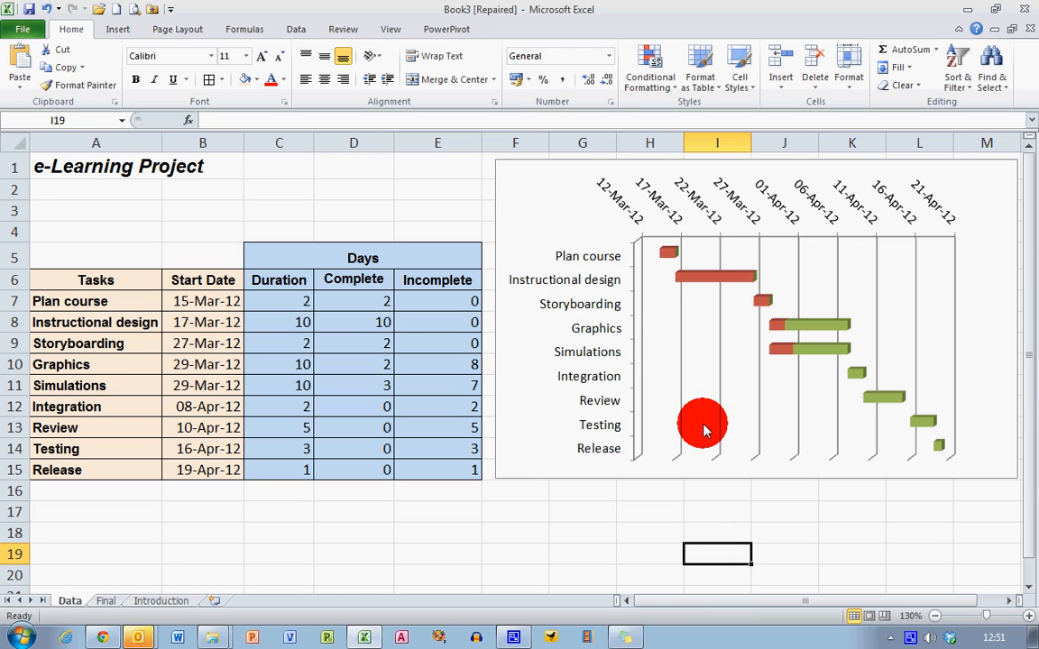
pyautogui.moveTo(841, 532)
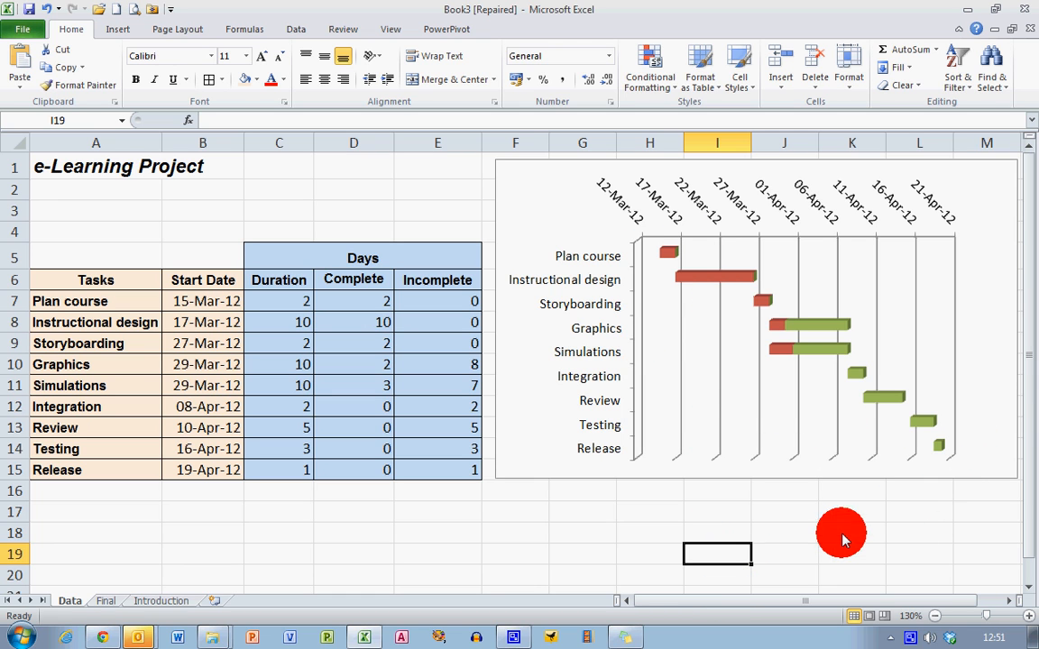
pyautogui.moveTo(827, 543)
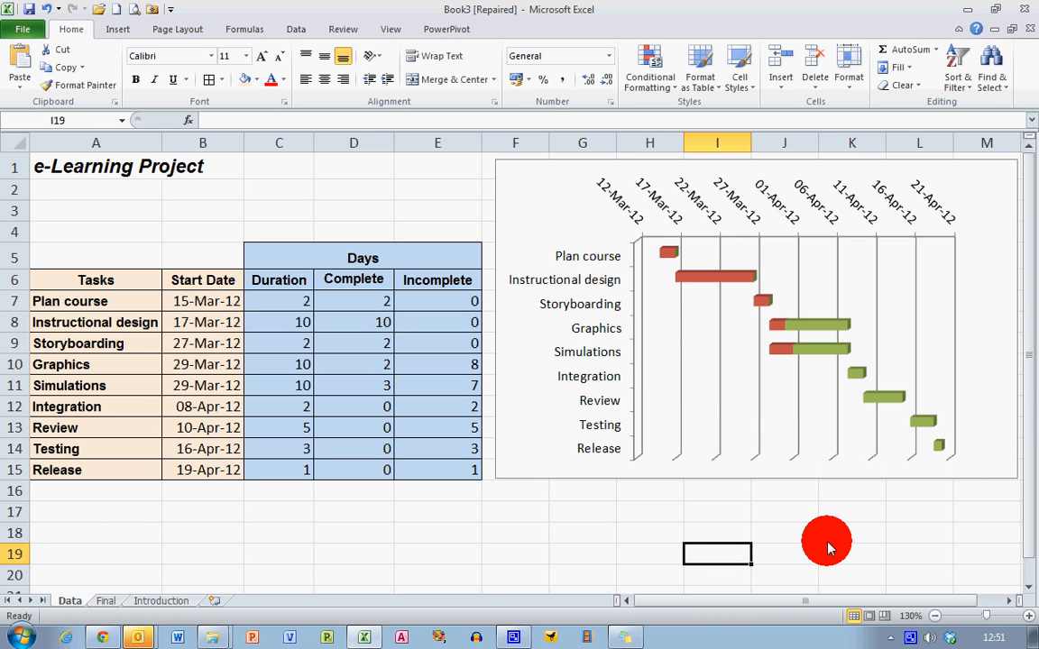
pyautogui.moveTo(392, 437)
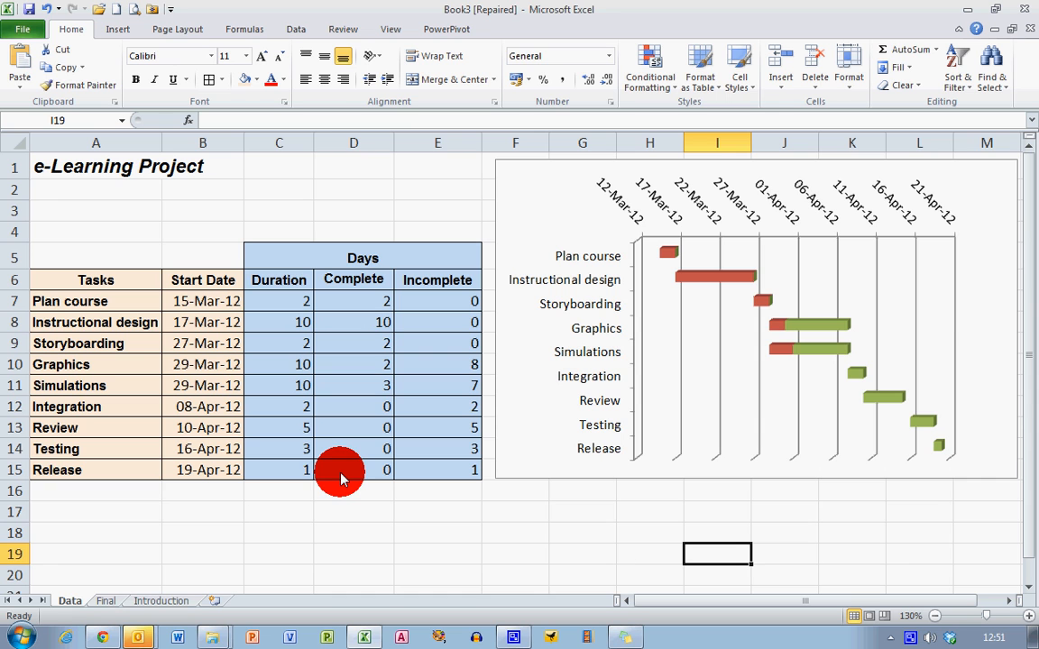
pyautogui.moveTo(898, 313)
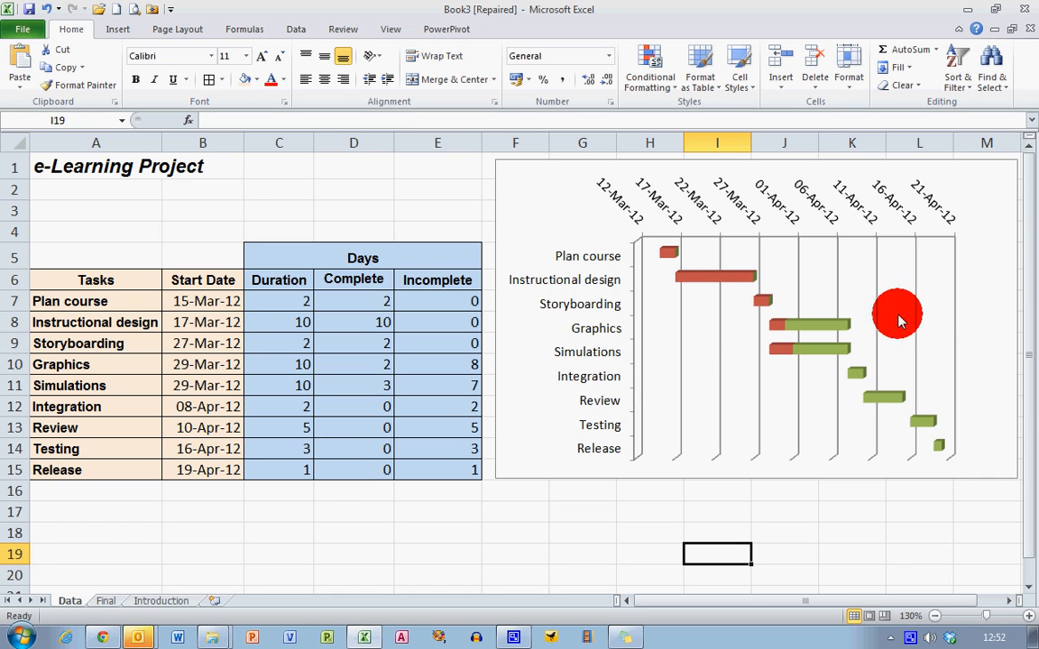
pyautogui.moveTo(785, 308)
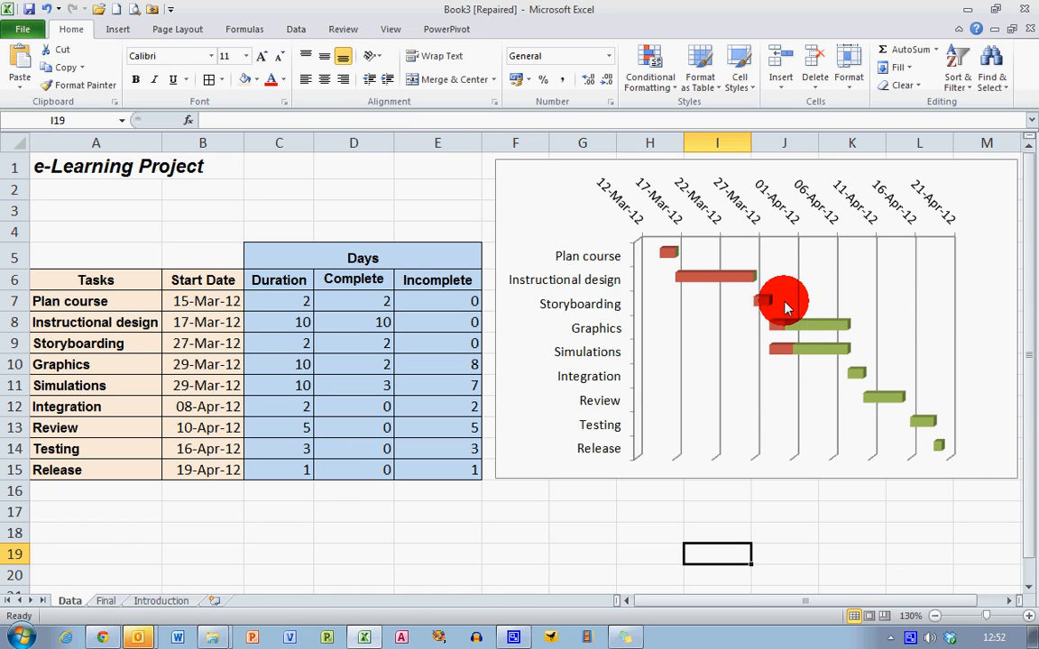
pyautogui.moveTo(521, 368)
pyautogui.write('5')
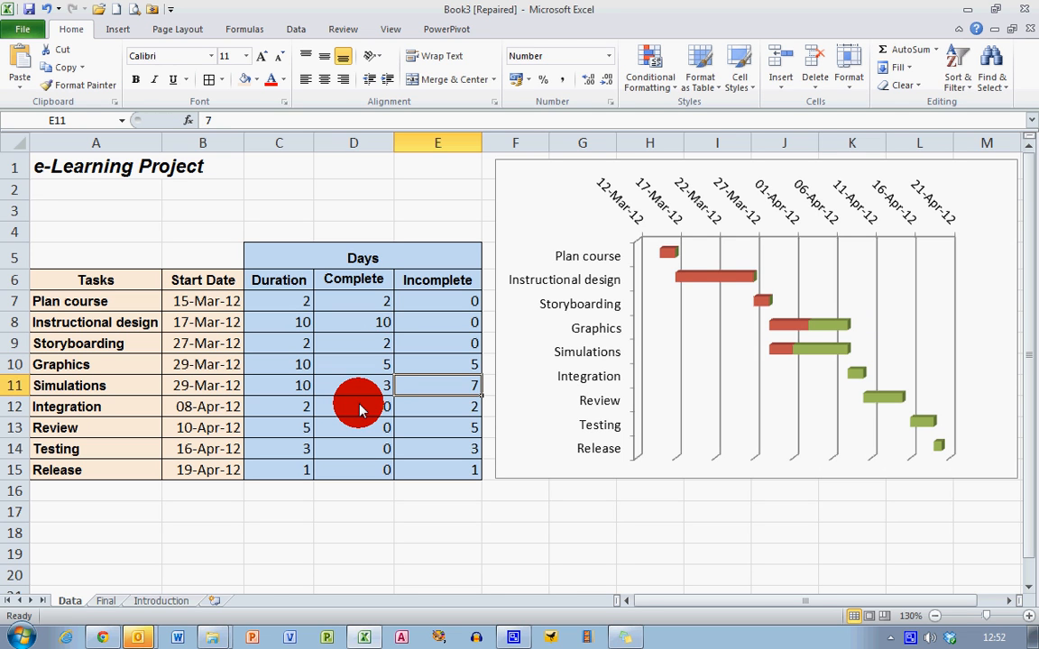
# - Select the Simulations completed-days cell to enter its new value of 6
pyautogui.click(354, 385)
pyautogui.write('6')
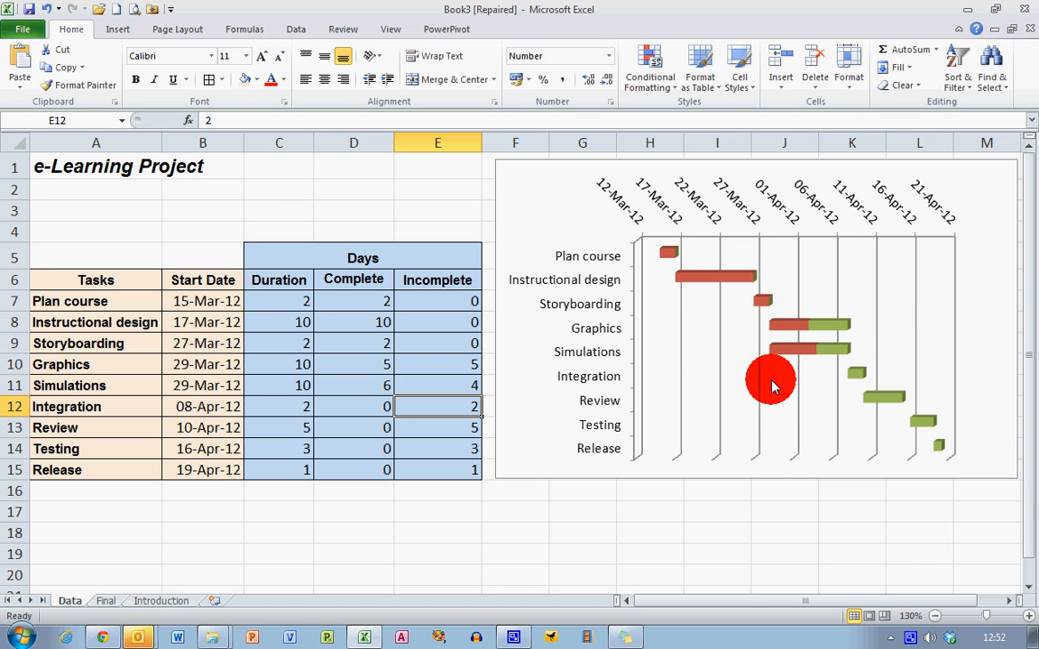
pyautogui.moveTo(839, 381)
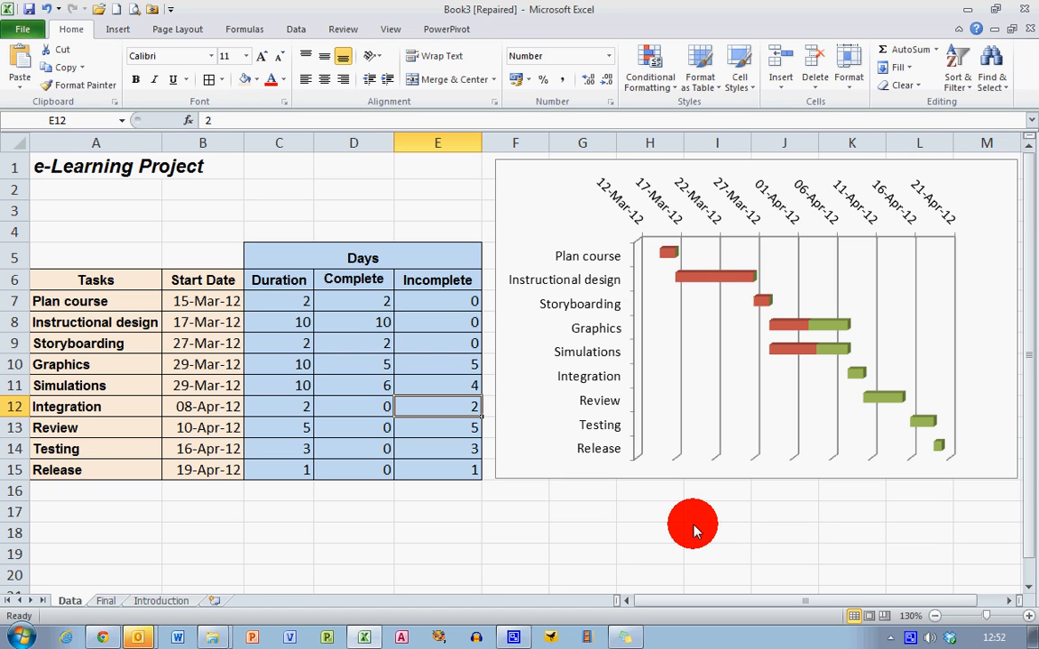
pyautogui.moveTo(694, 529)
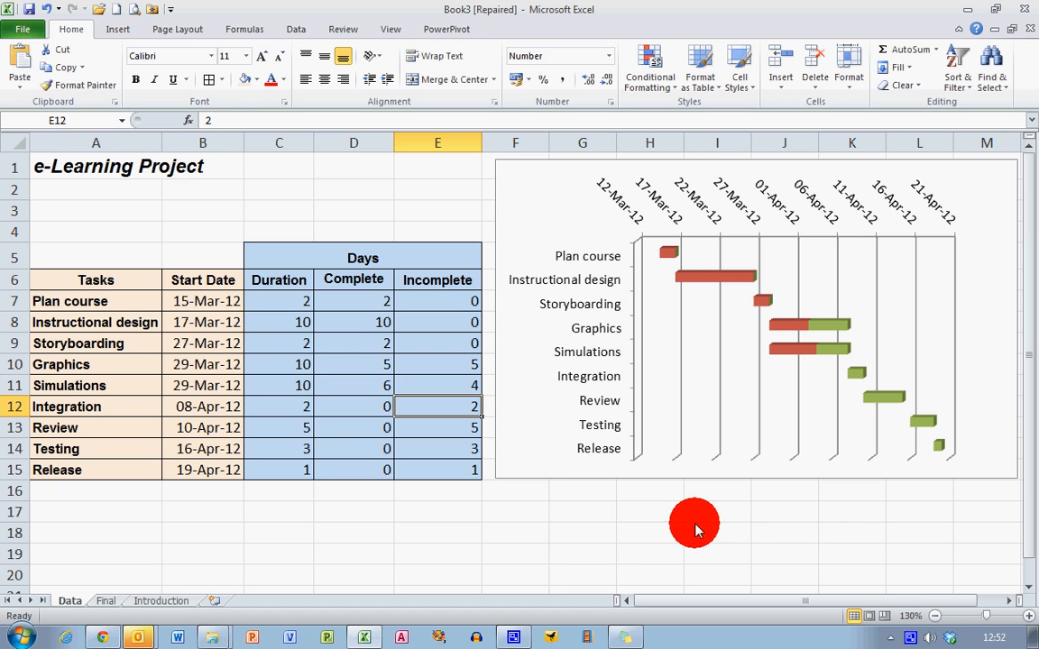